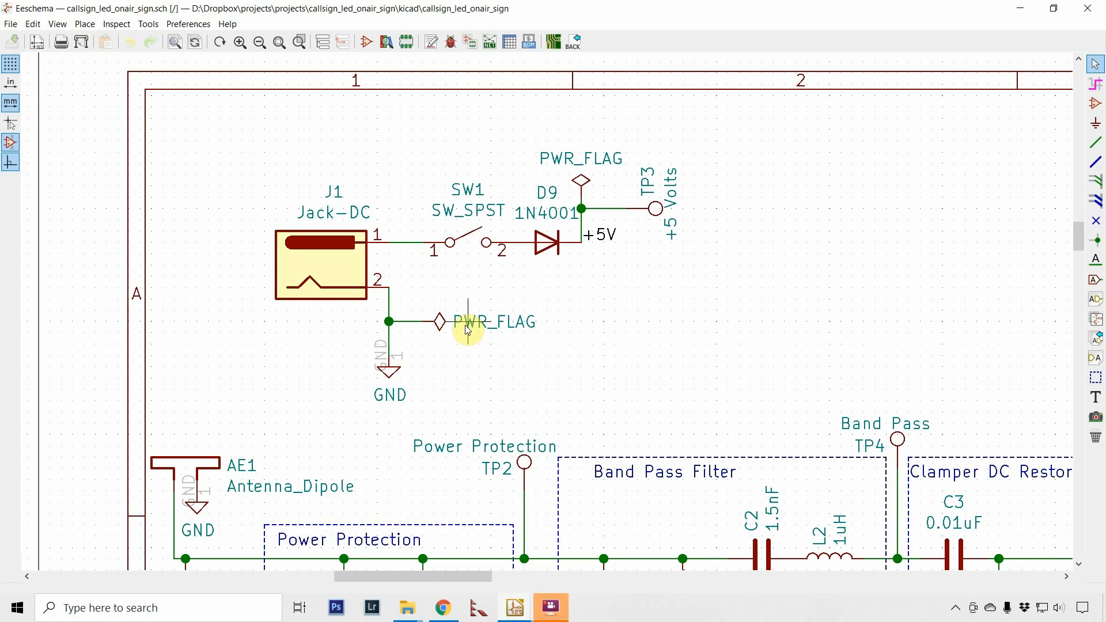
mouse_move(613, 358)
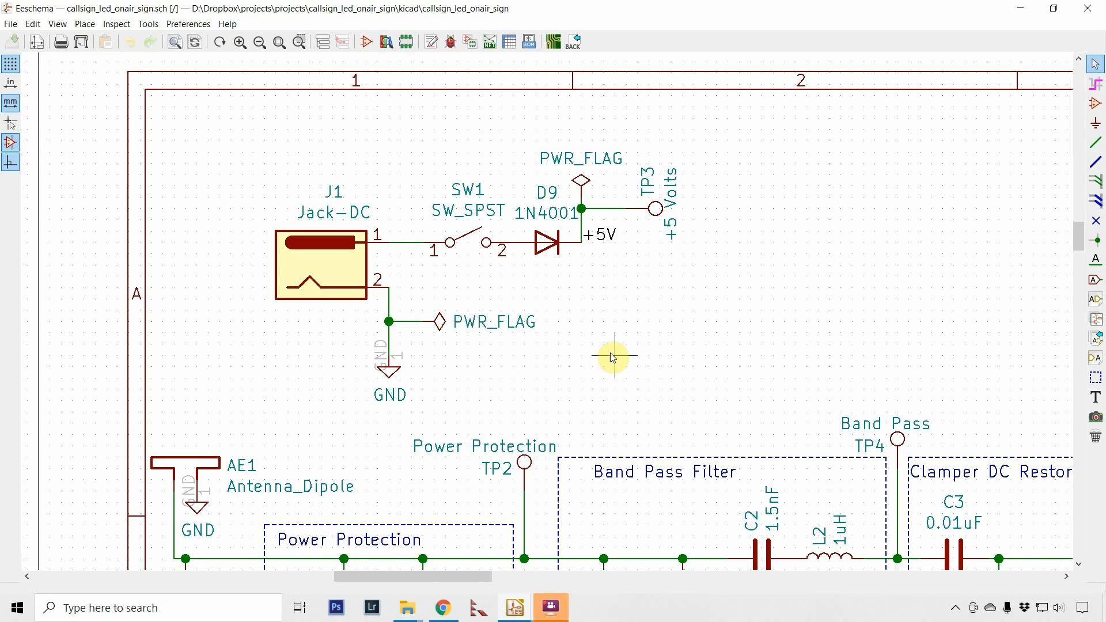
mouse_move(553, 355)
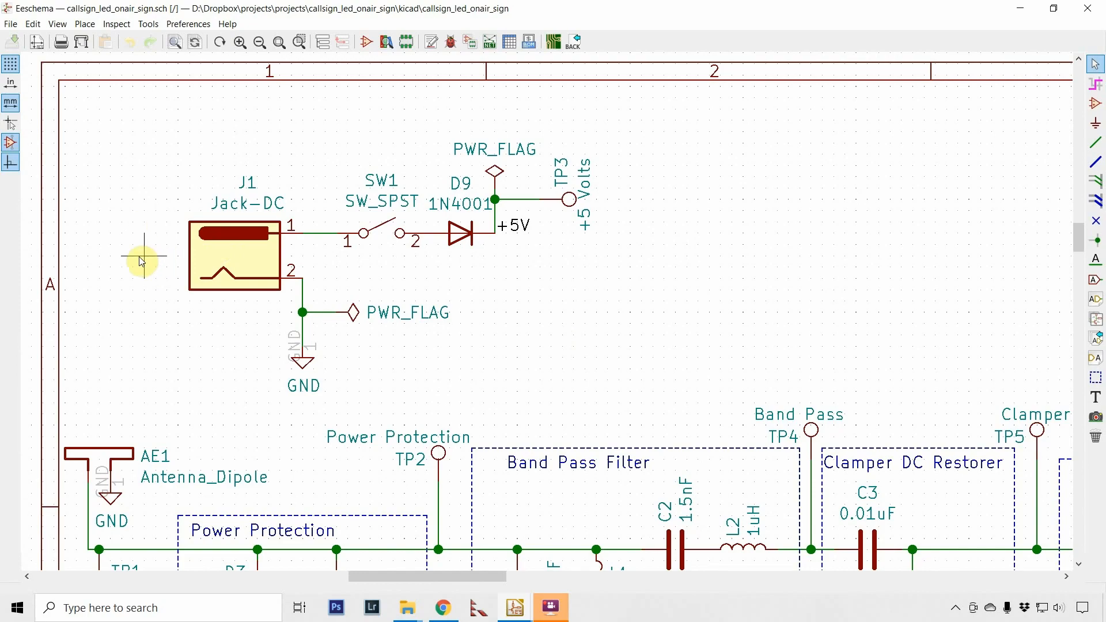
mouse_move(281, 251)
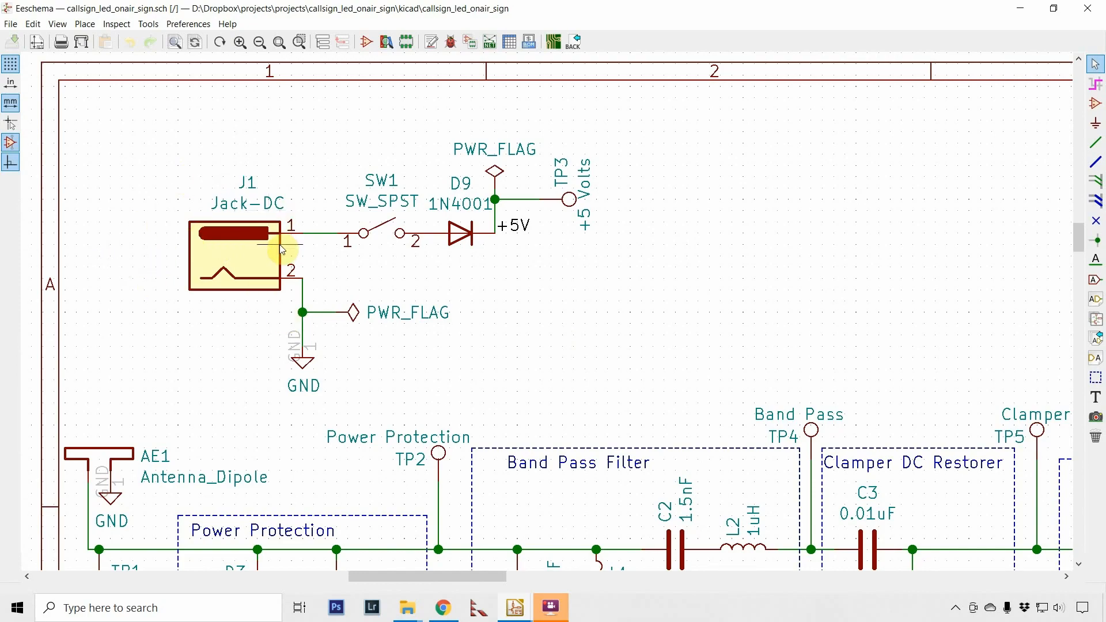
mouse_move(387, 214)
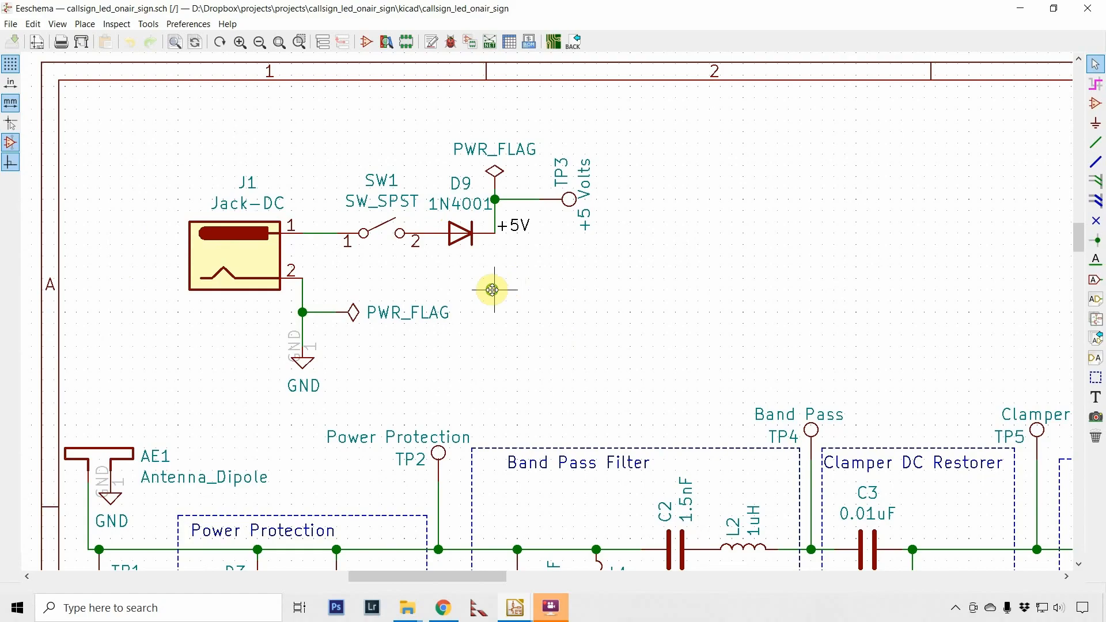
Step: Scroll the schematic from power protection over to the Band Pass Filter and Clamper sections
scroll(down, 3)
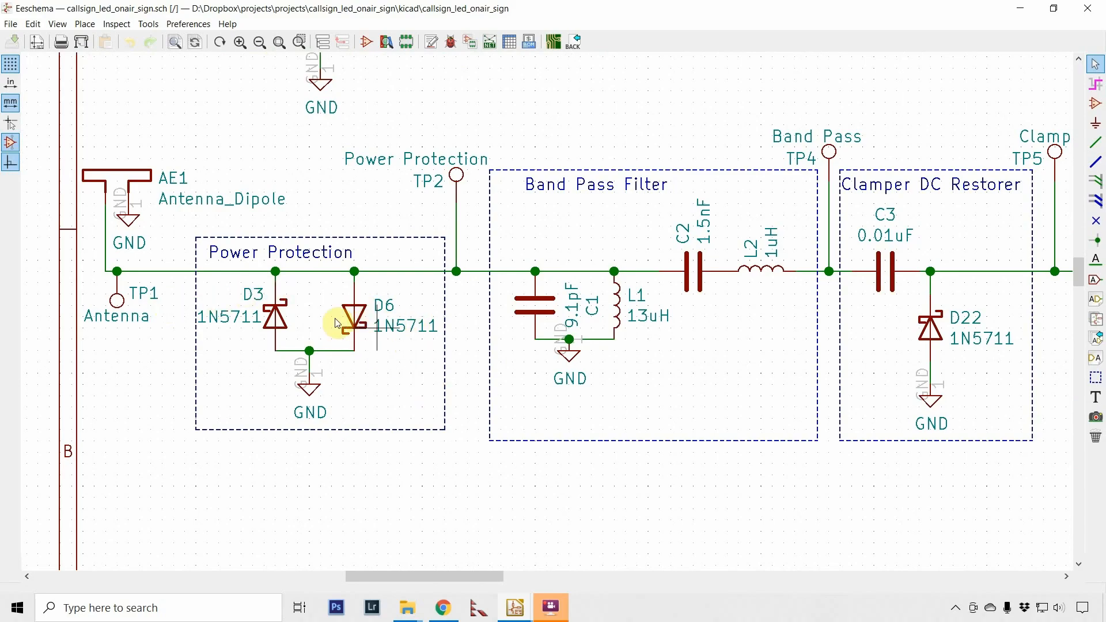
click(355, 318)
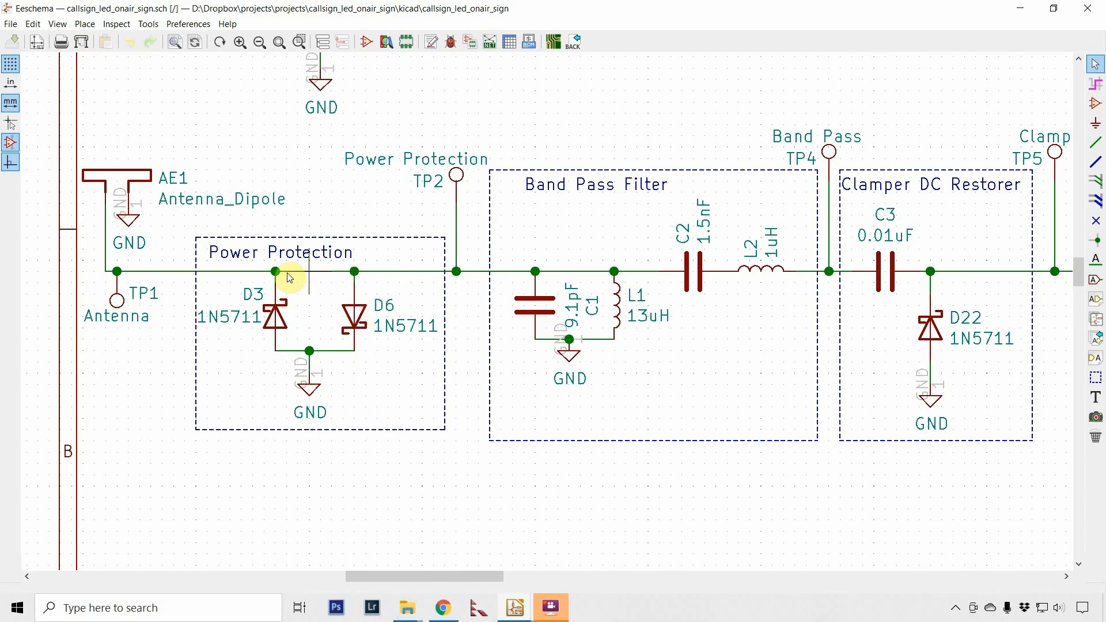
mouse_move(427, 283)
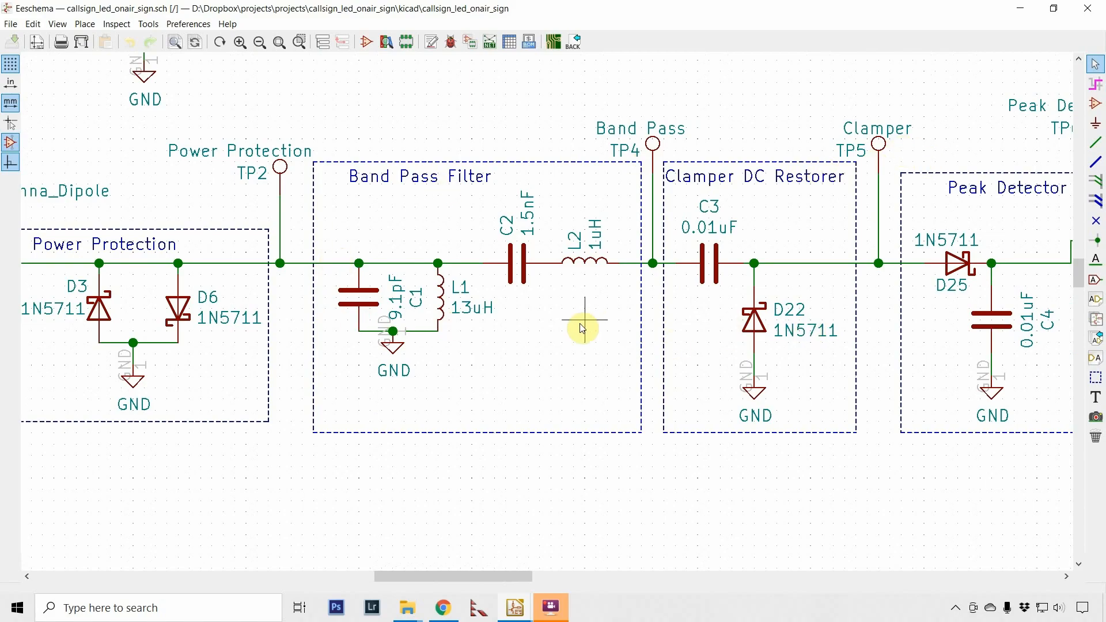
mouse_move(477, 358)
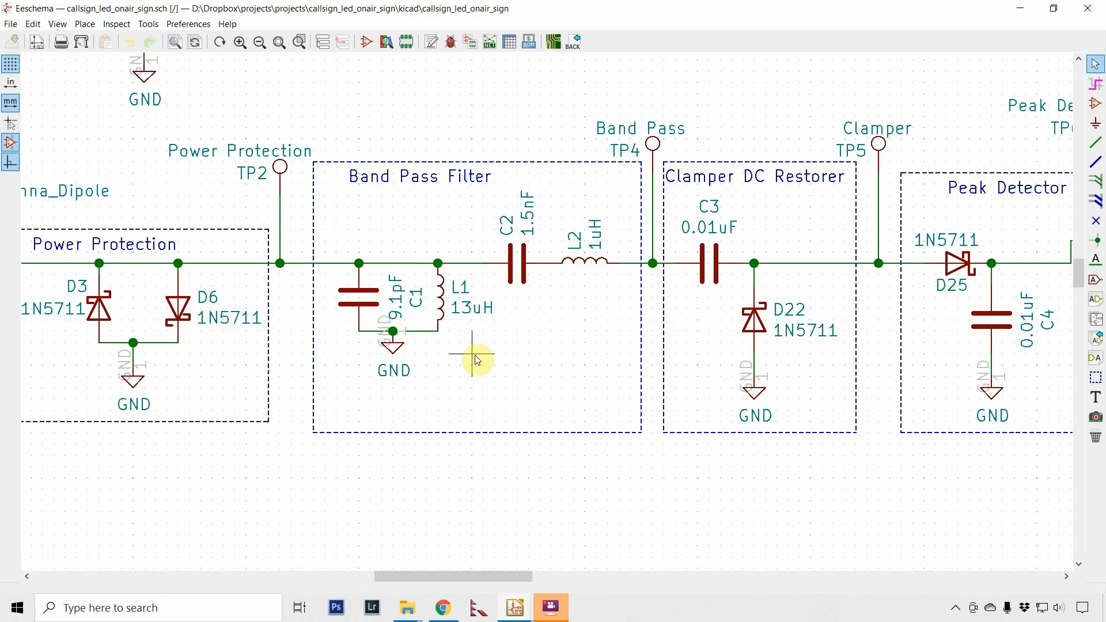
mouse_move(469, 225)
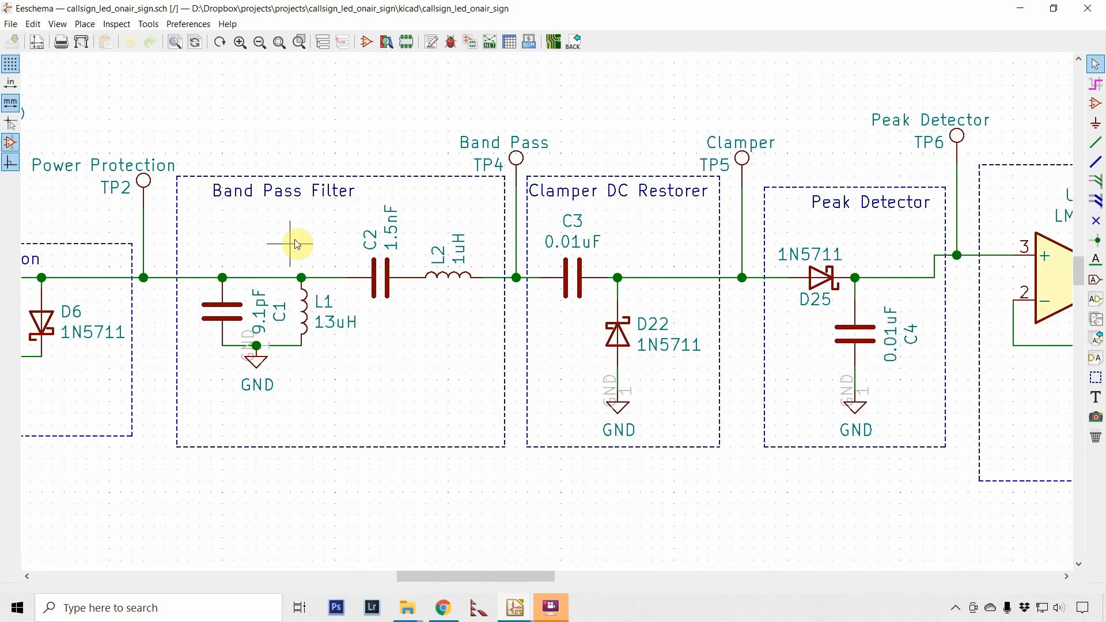
mouse_move(359, 243)
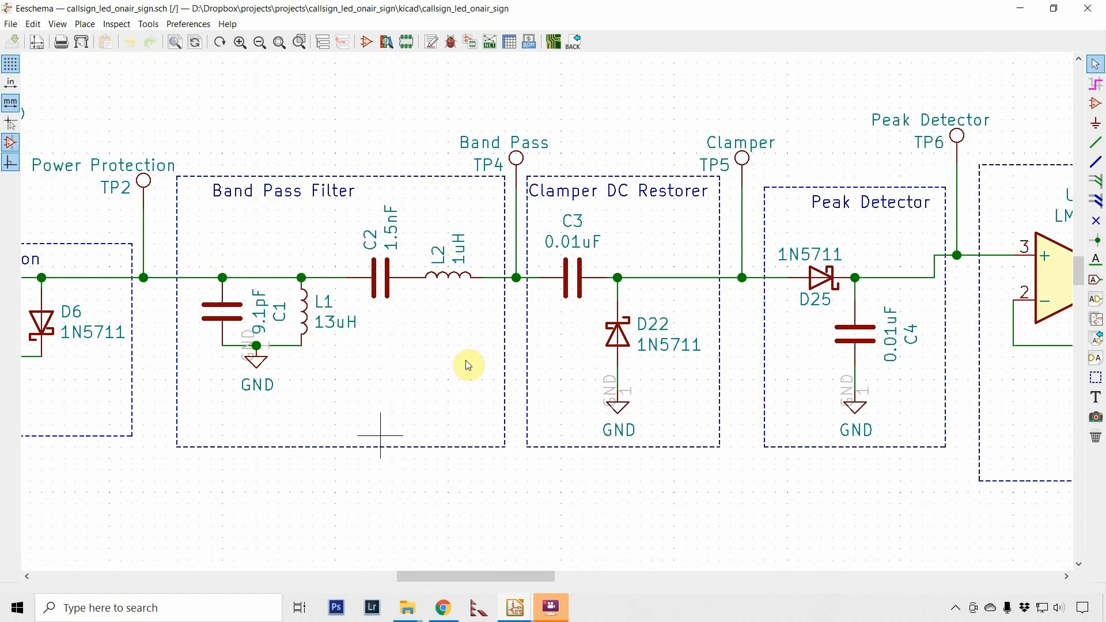
mouse_move(418, 365)
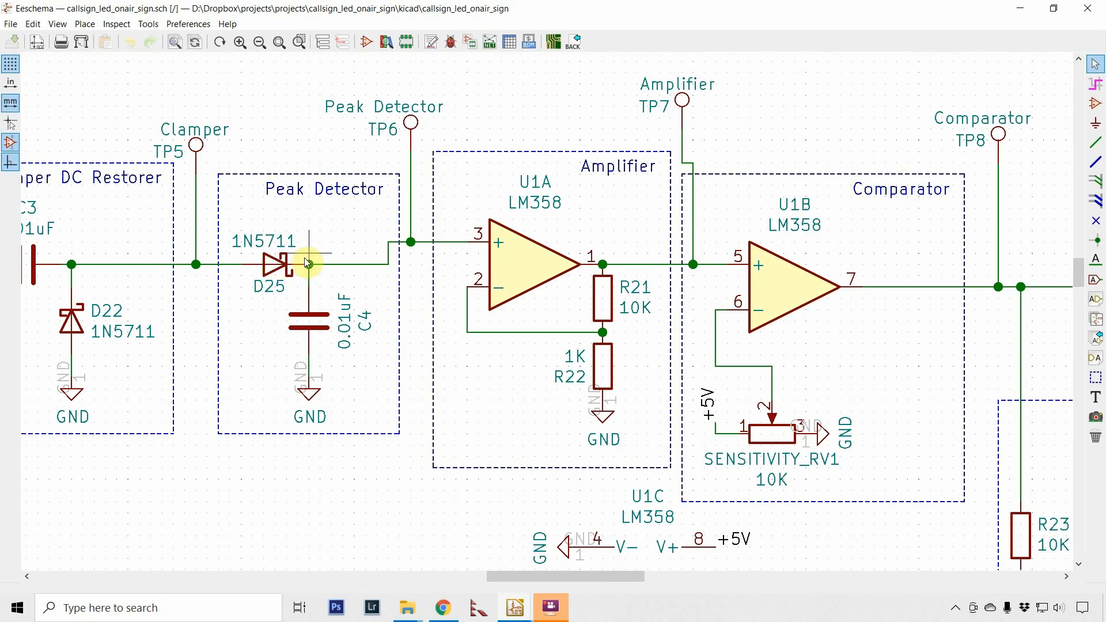
Step: Zoom out to show the full sheet, including transistor switches and the LED array
scroll(right, 3)
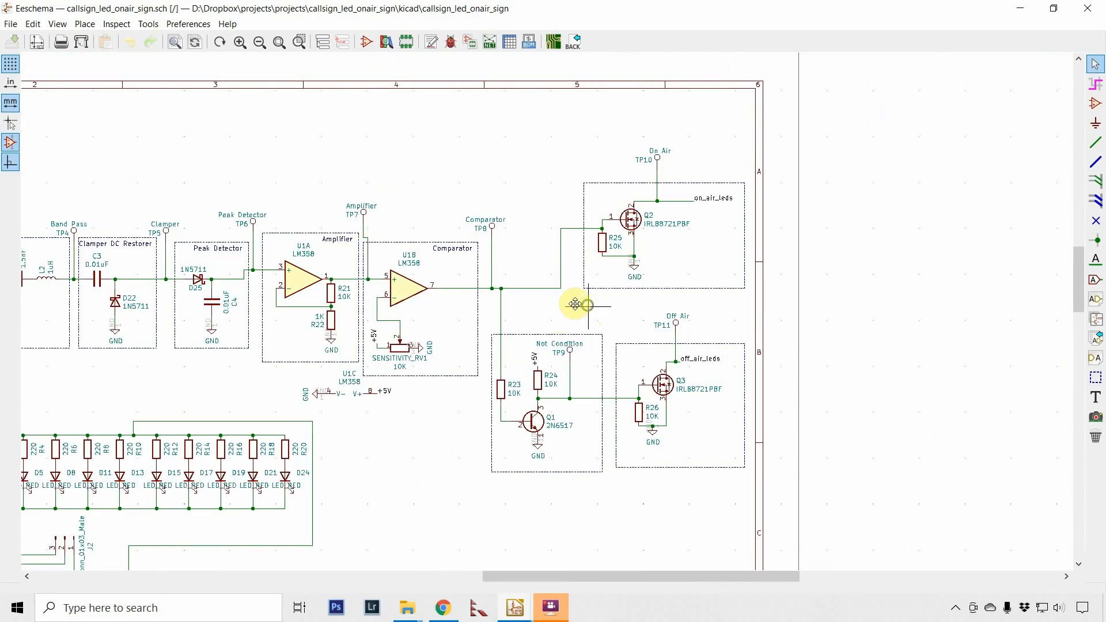
Step: Zoom in on the Q2, Q1 and Q3 switching stages beside the comparator
scroll(down, 3)
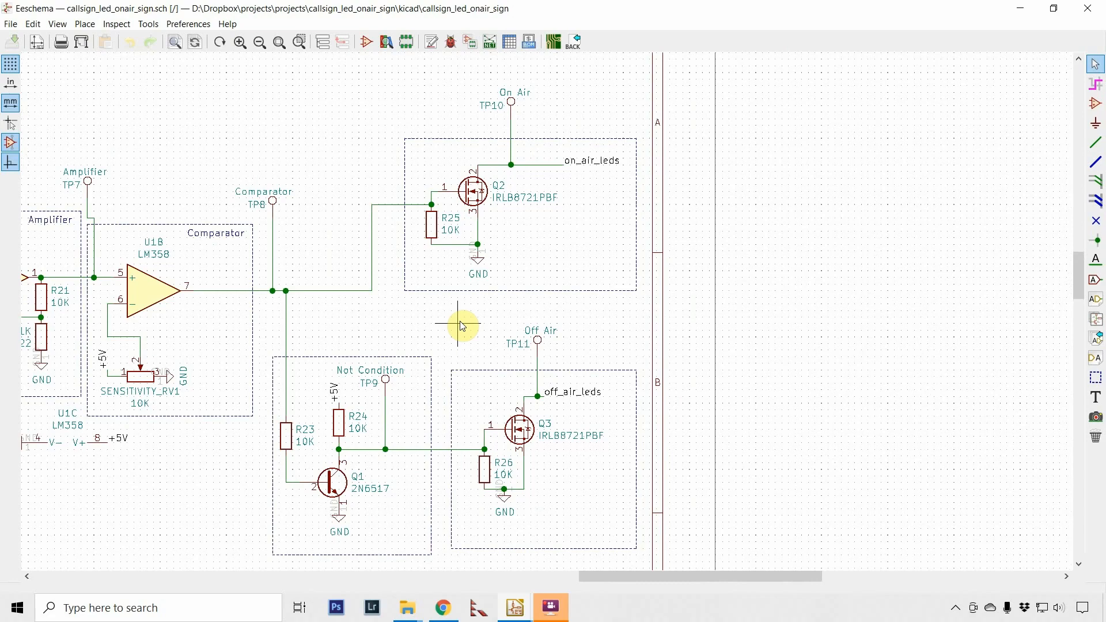
mouse_move(445, 332)
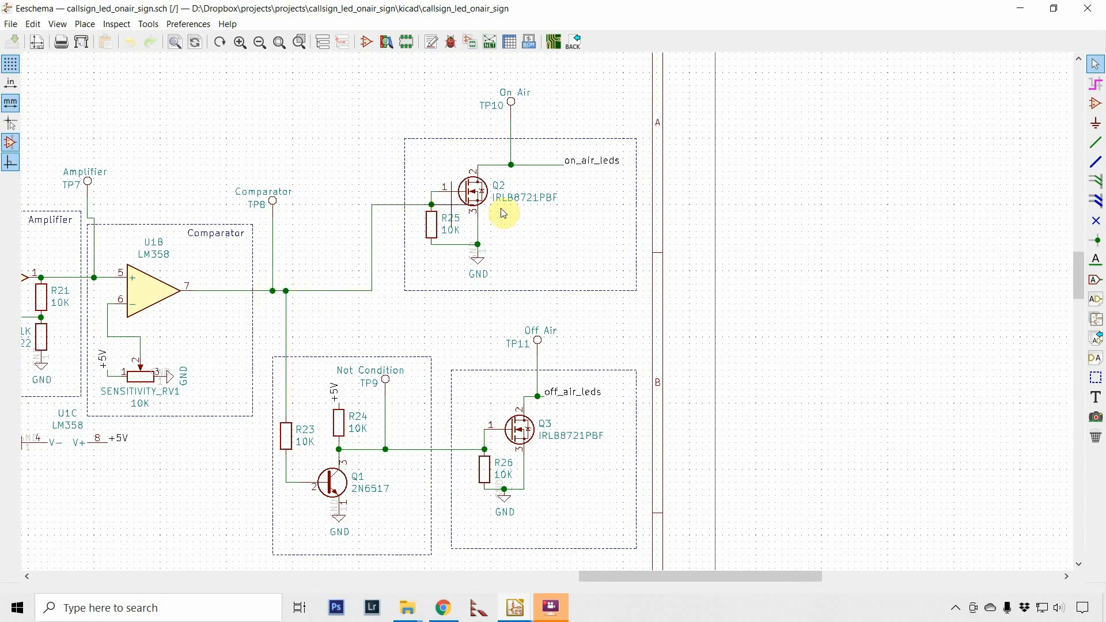
mouse_move(459, 248)
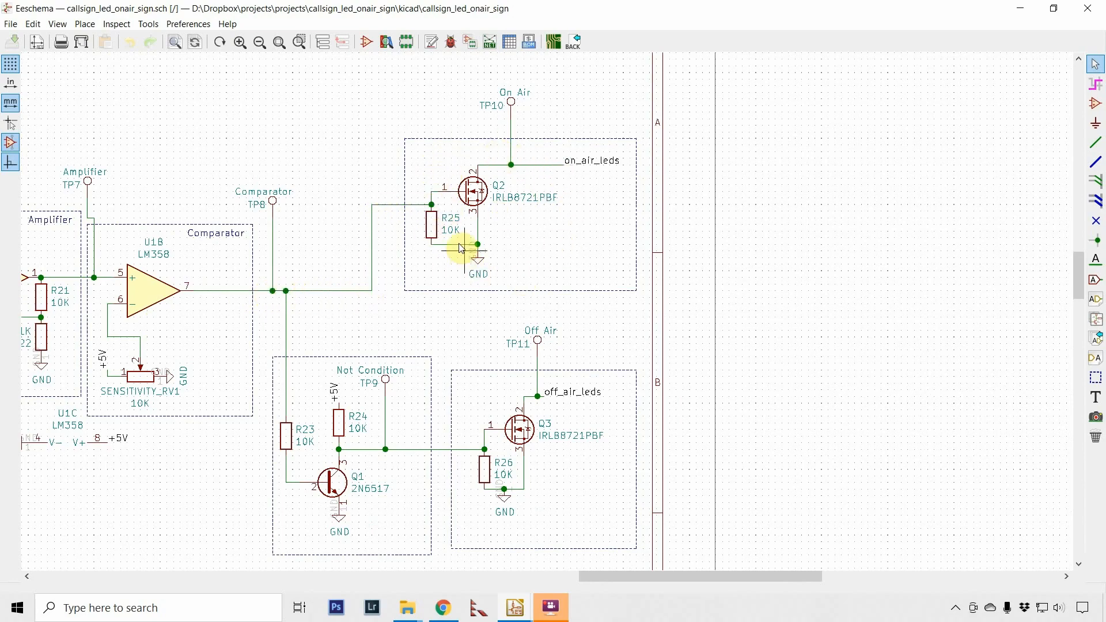
mouse_move(487, 198)
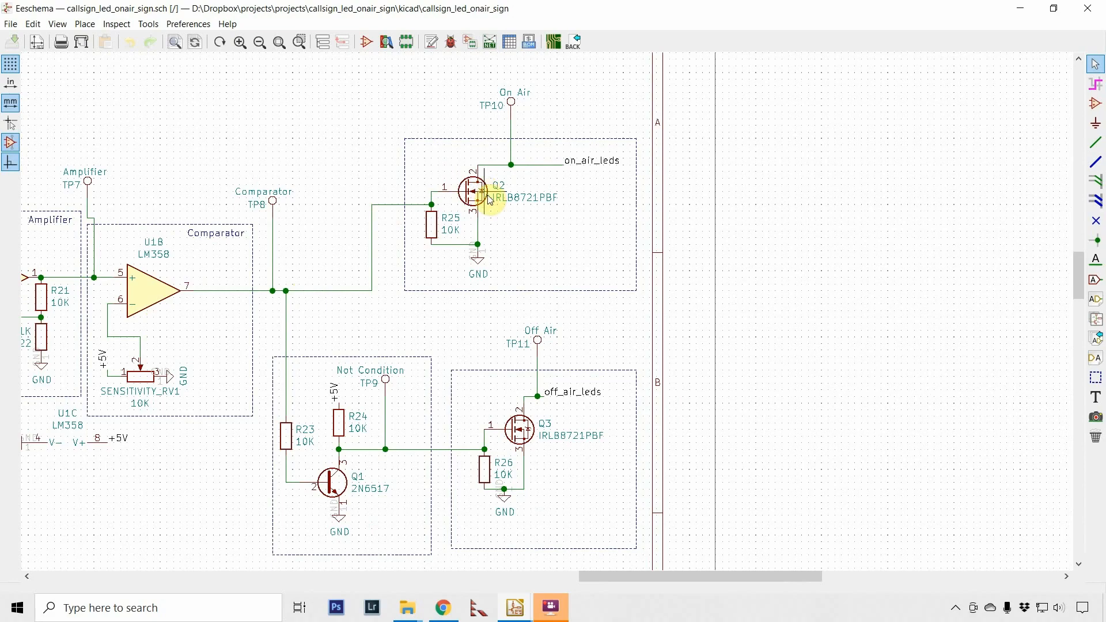
mouse_move(520, 128)
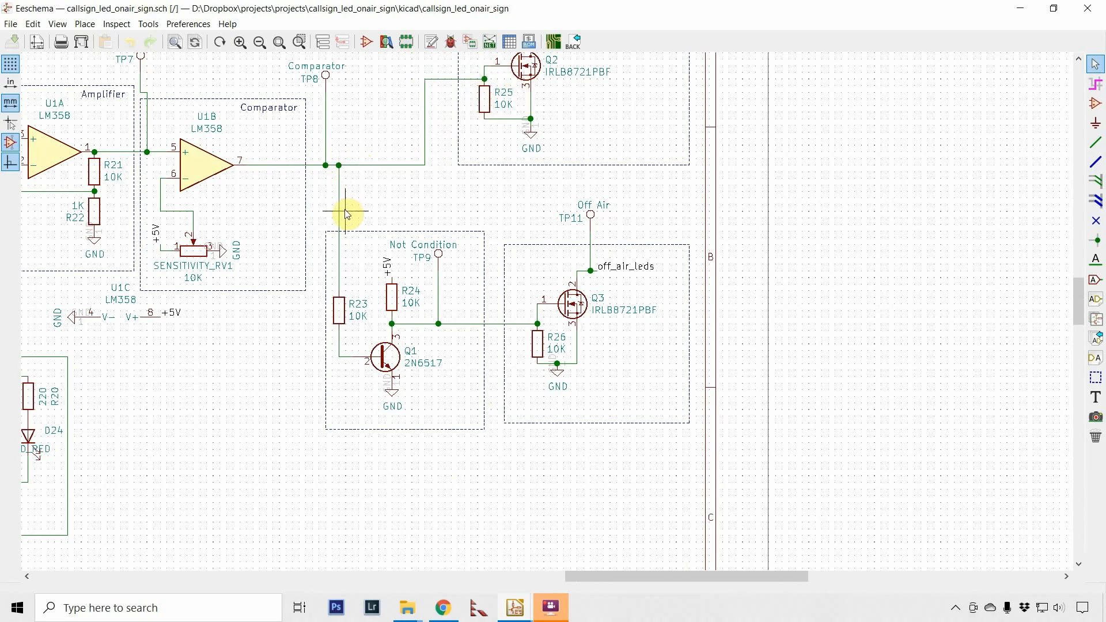
mouse_move(337, 355)
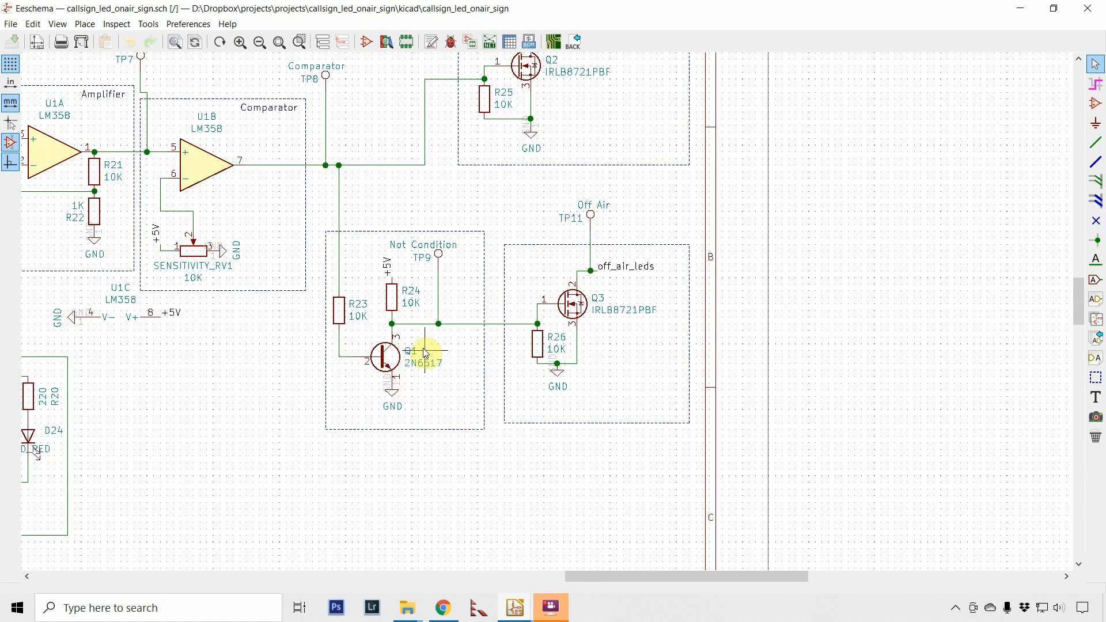
mouse_move(365, 374)
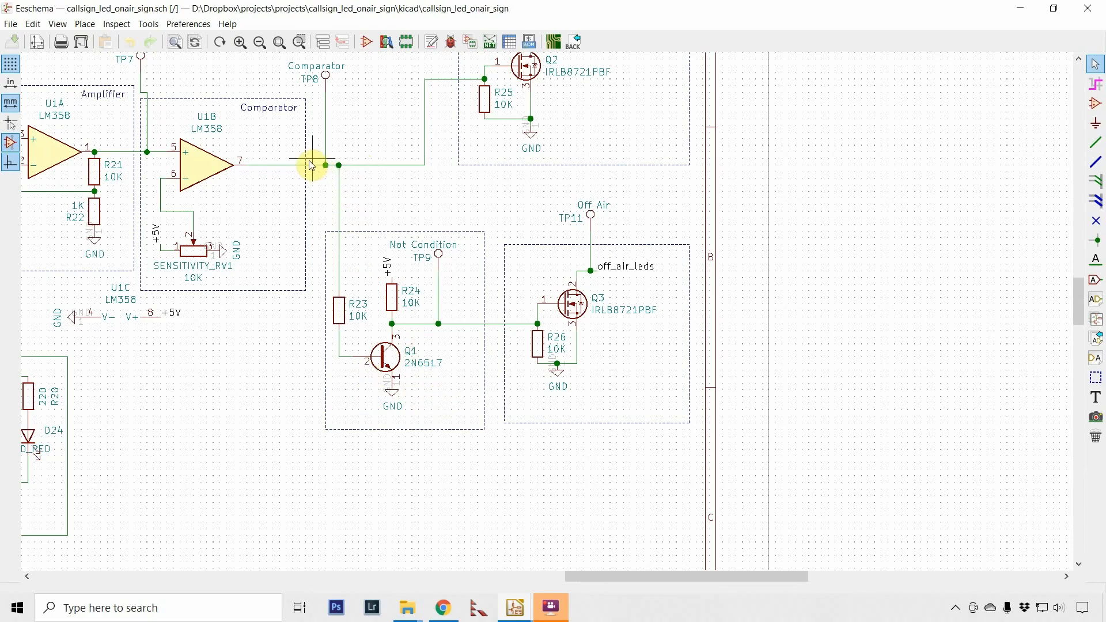
mouse_move(400, 167)
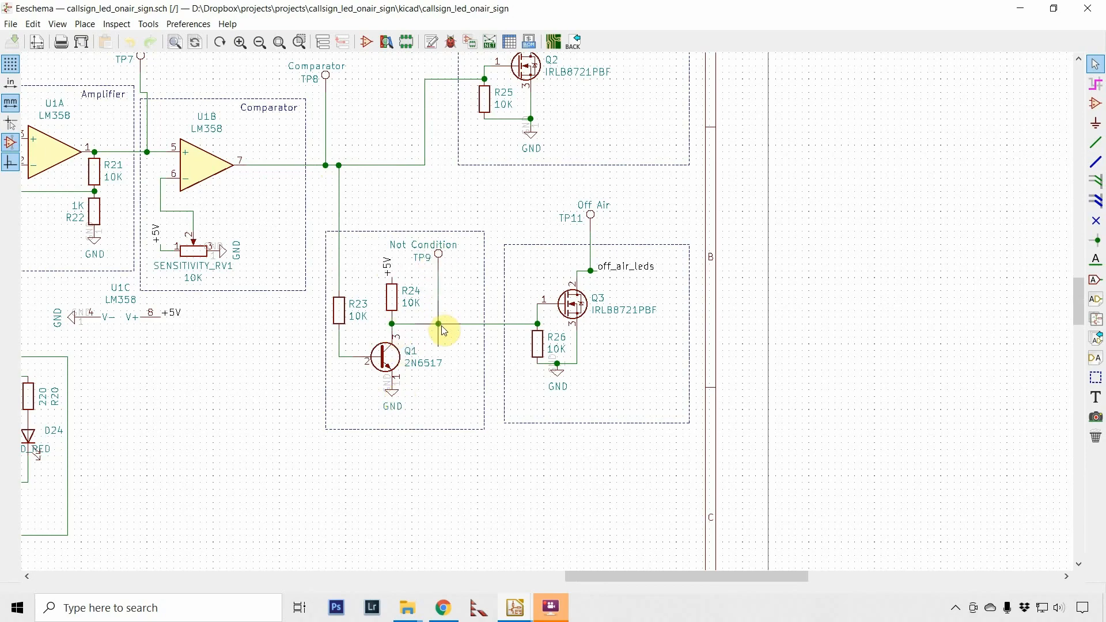
mouse_move(512, 324)
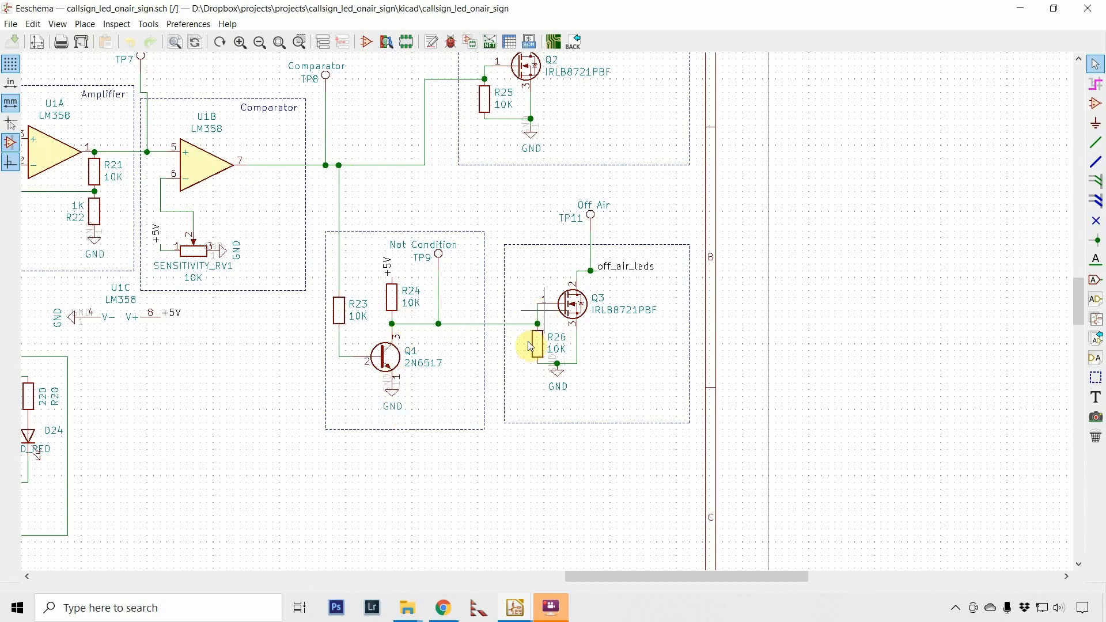
mouse_move(588, 346)
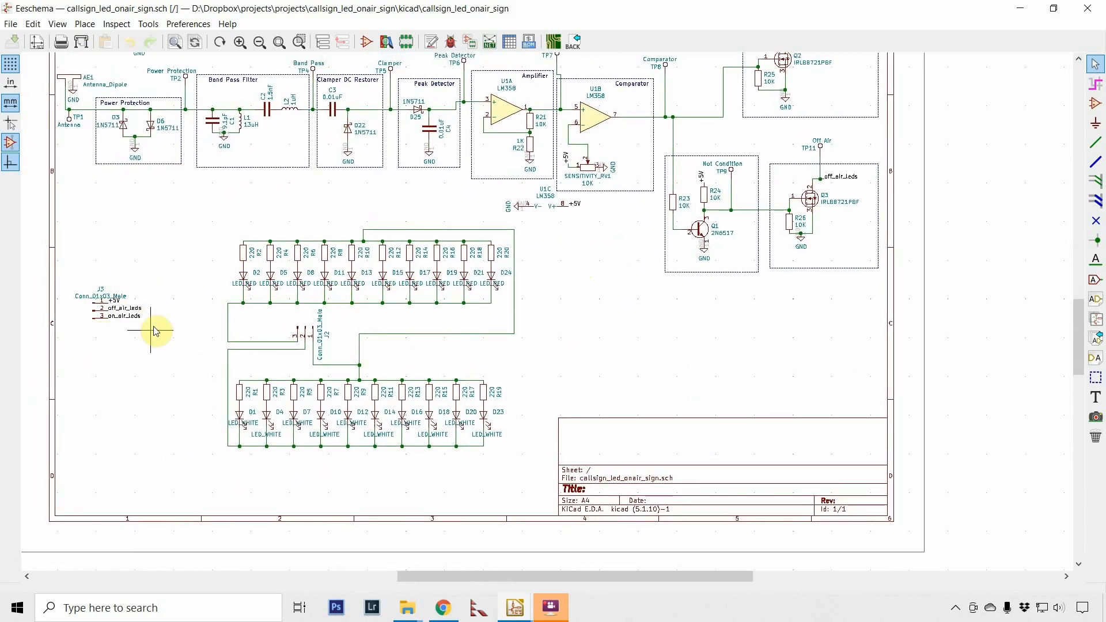
mouse_move(562, 276)
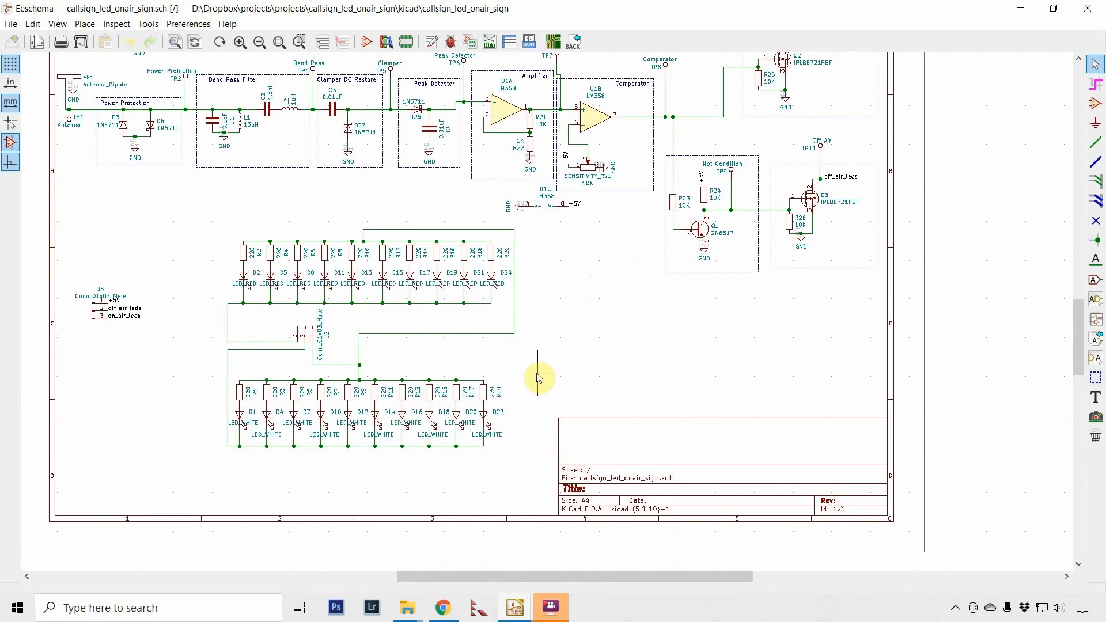
mouse_move(518, 370)
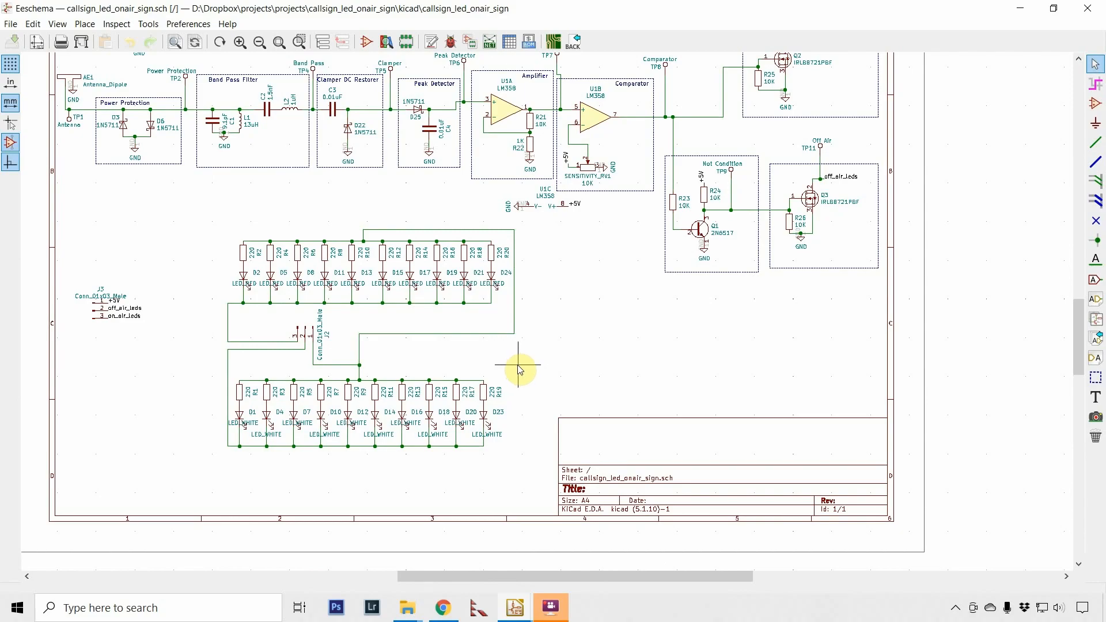
mouse_move(568, 316)
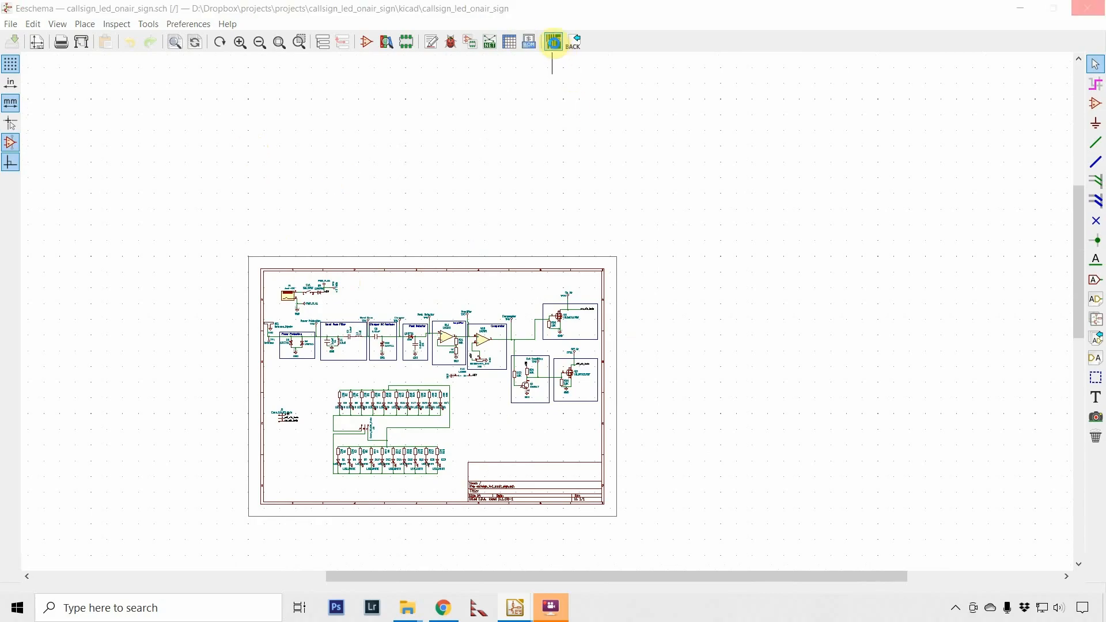
Step: Open this schematic's circuit board layout in Pcbnew
click(553, 41)
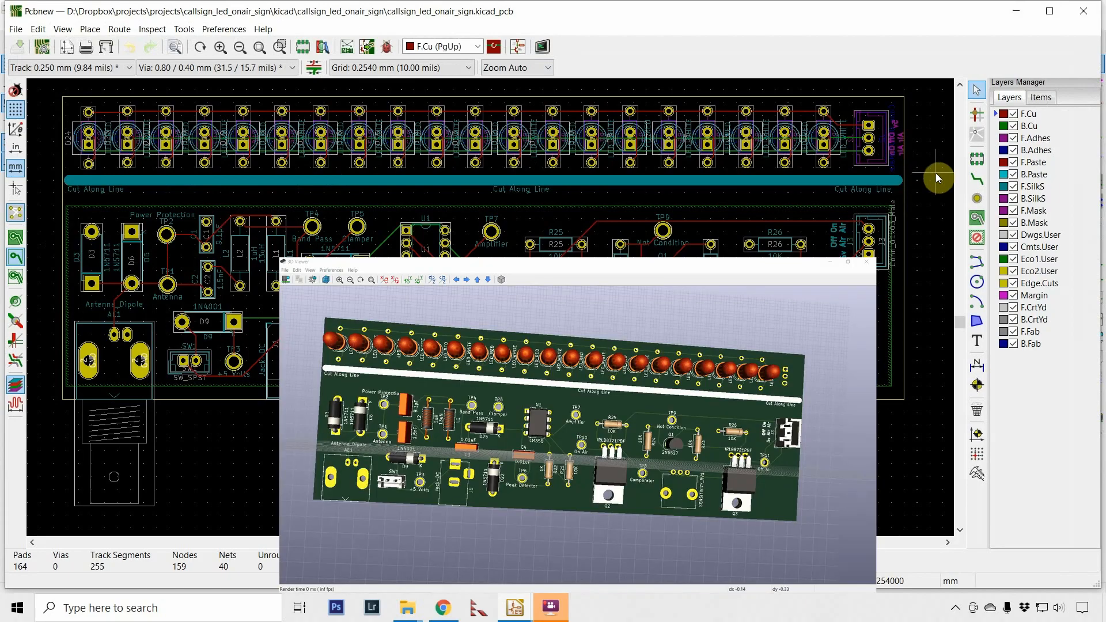
mouse_move(487, 181)
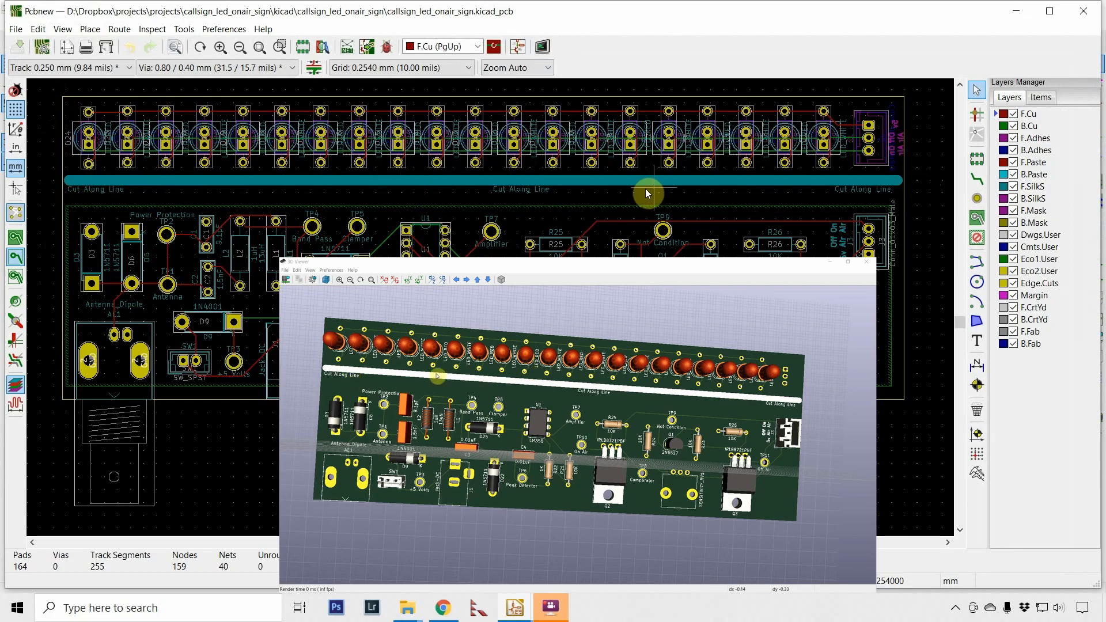
mouse_move(299, 109)
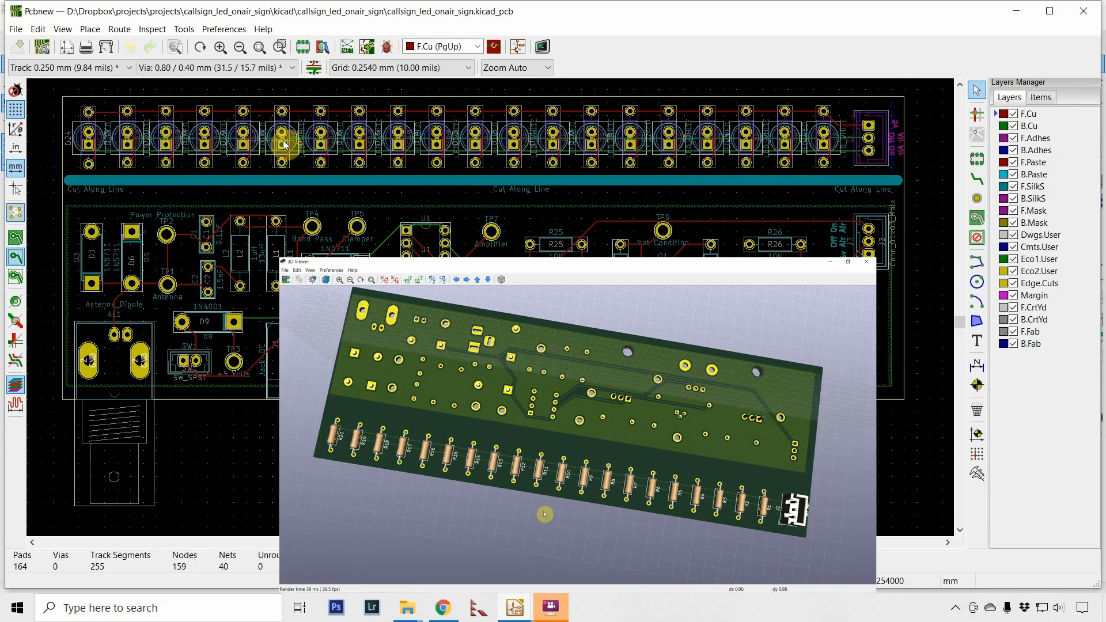
mouse_move(884, 132)
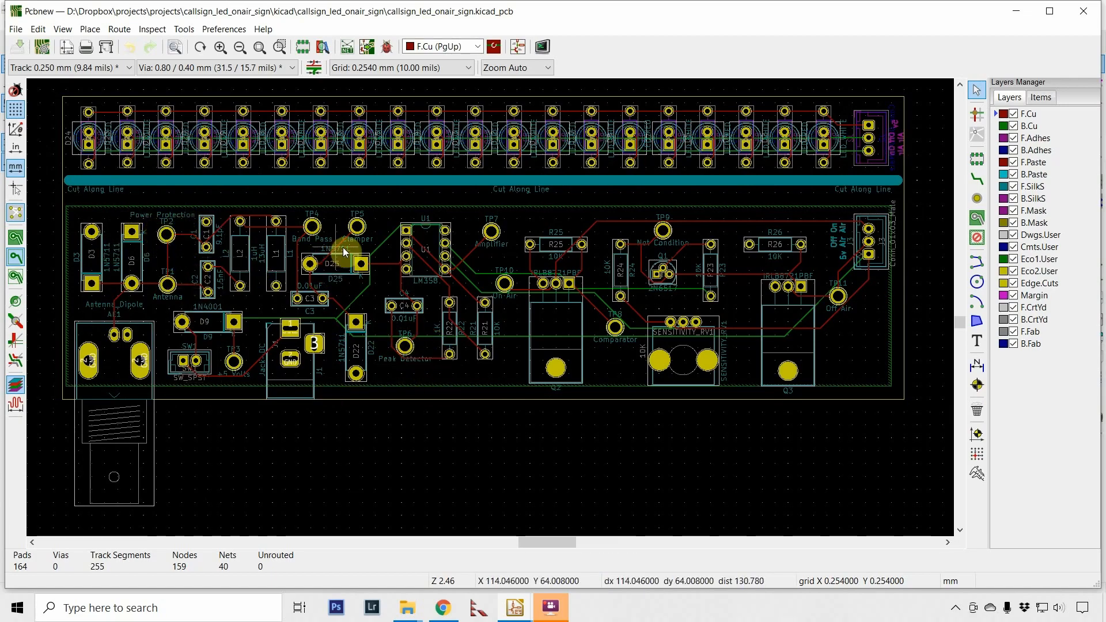
mouse_move(885, 352)
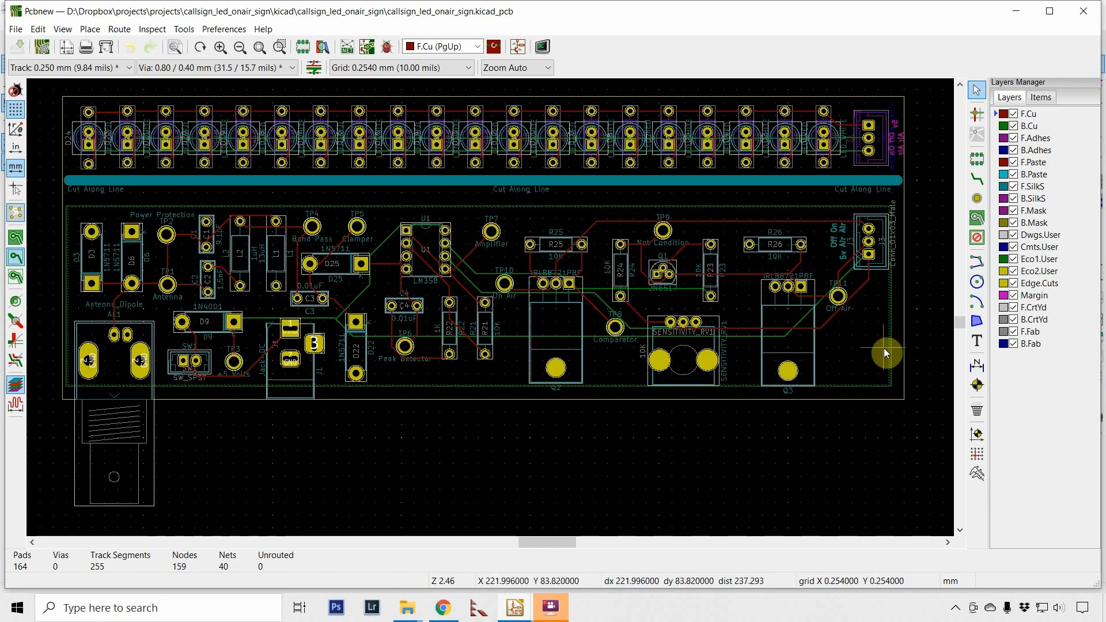
mouse_move(654, 316)
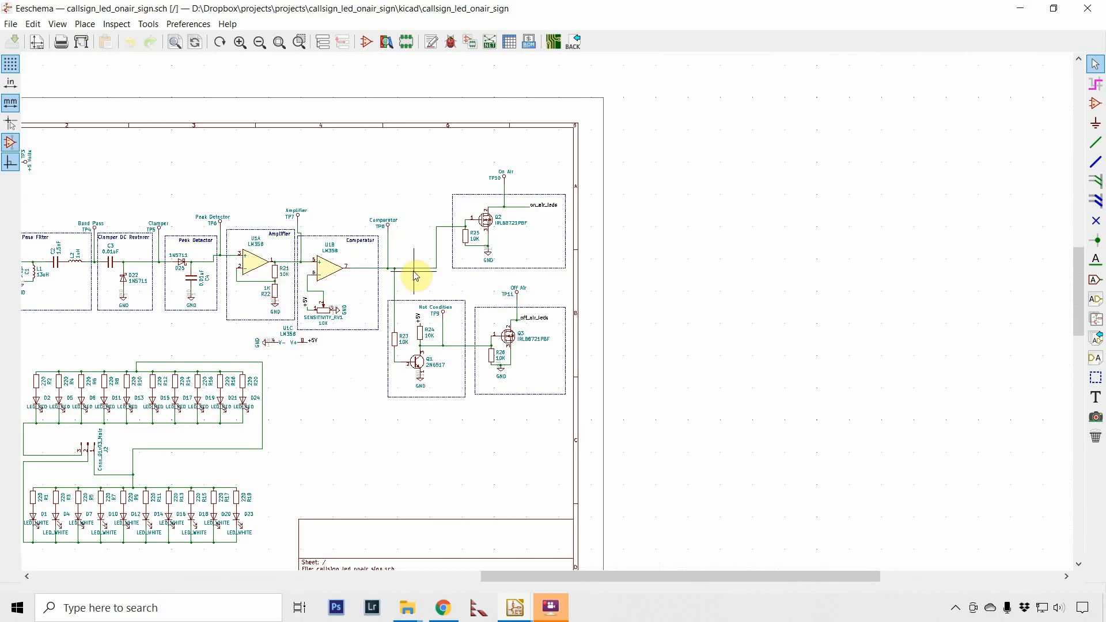
mouse_move(346, 408)
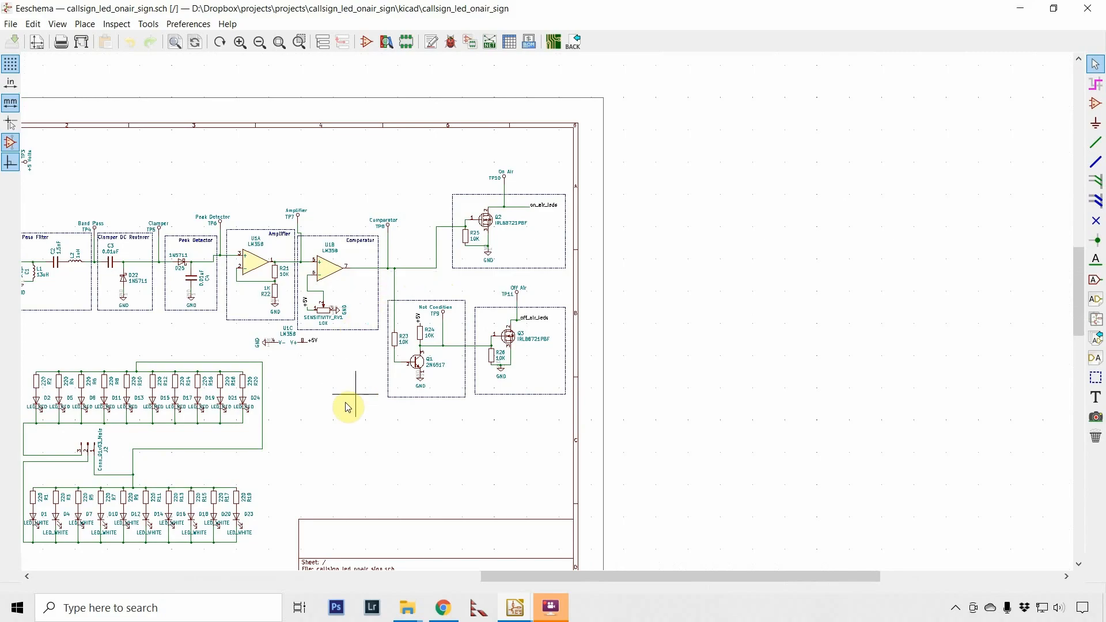
mouse_move(323, 428)
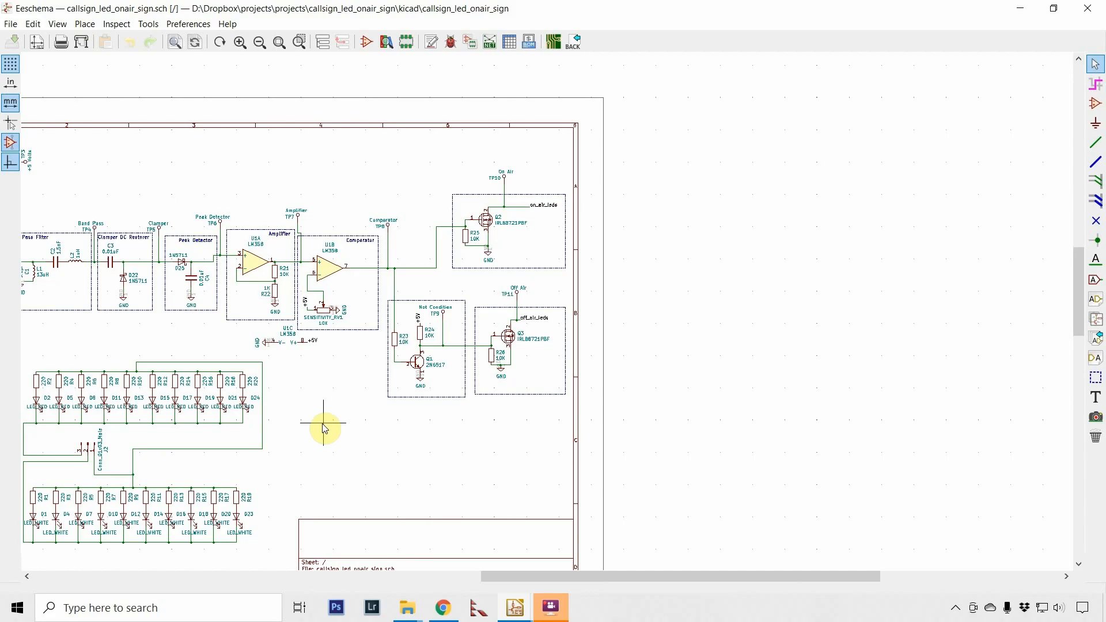
mouse_move(363, 344)
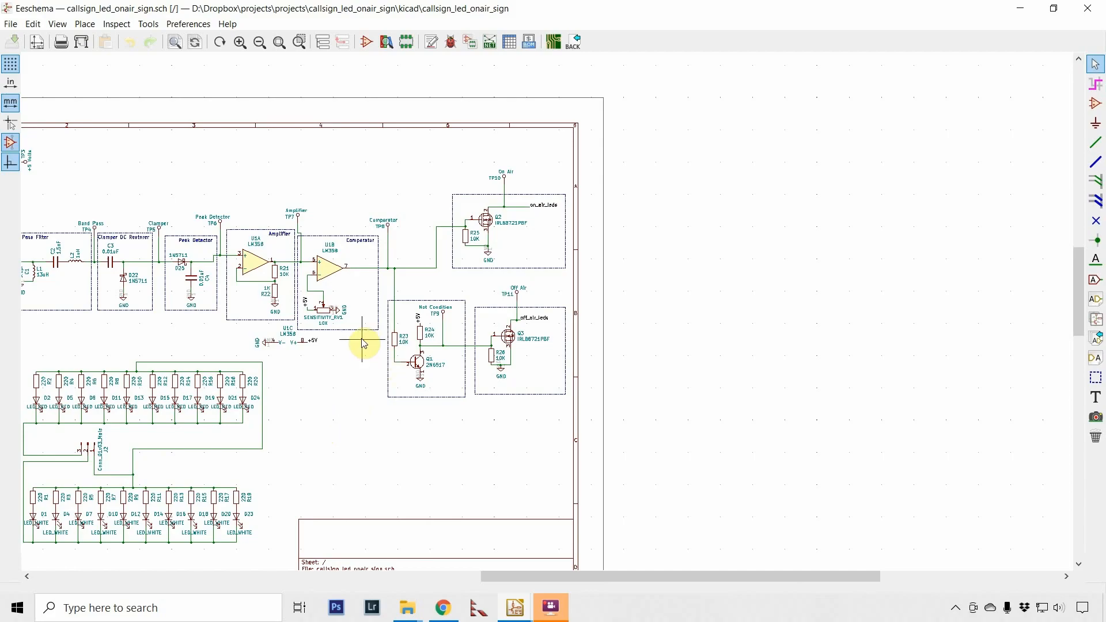
mouse_move(356, 370)
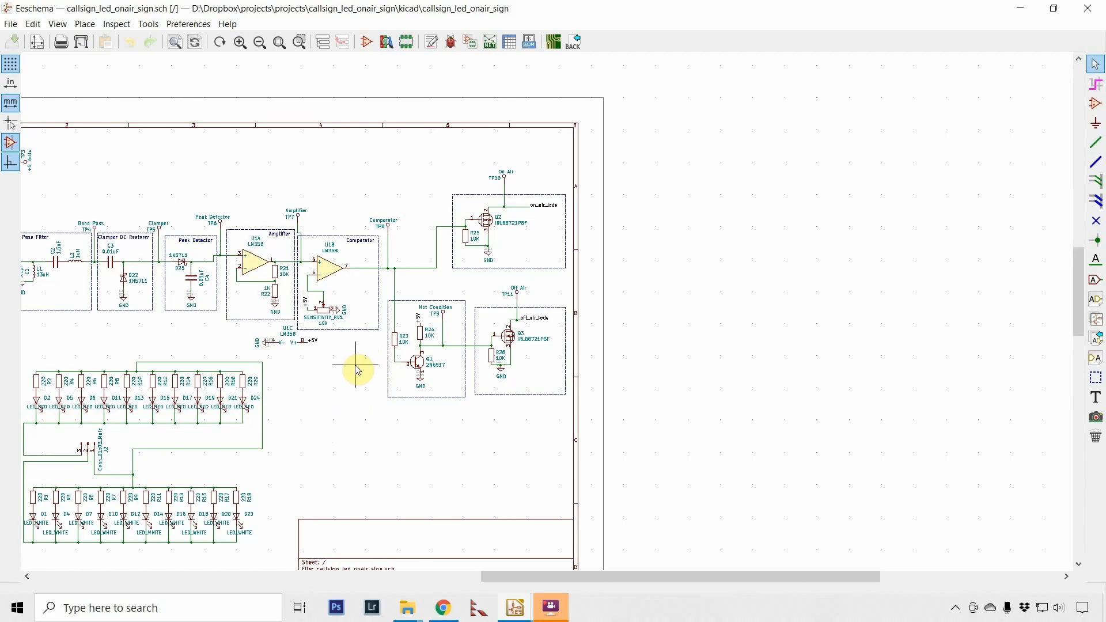
mouse_move(389, 265)
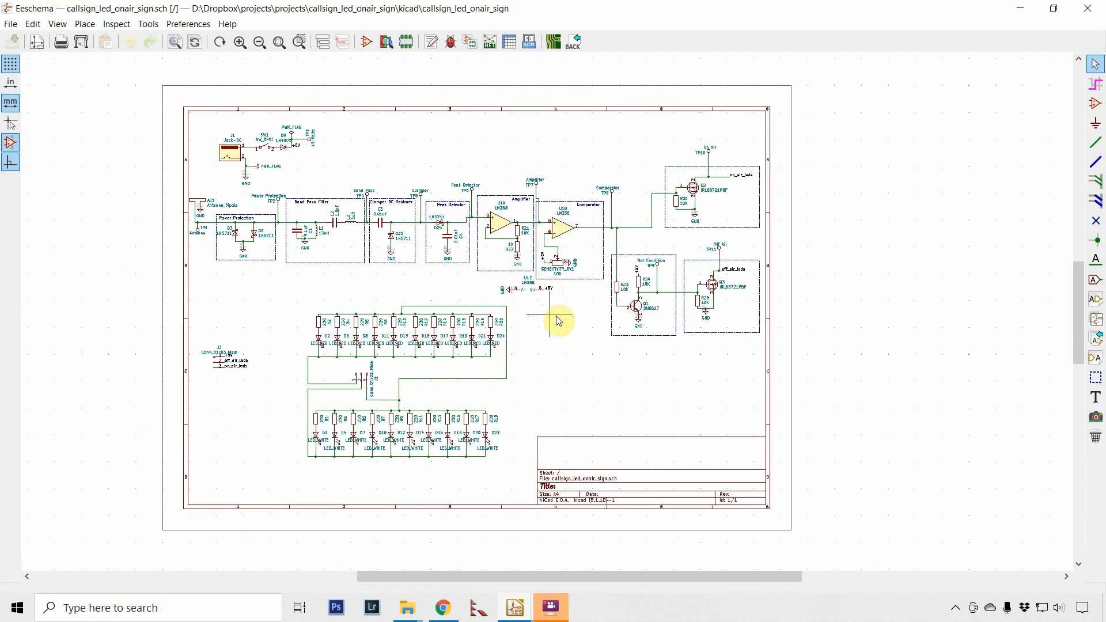
mouse_move(557, 353)
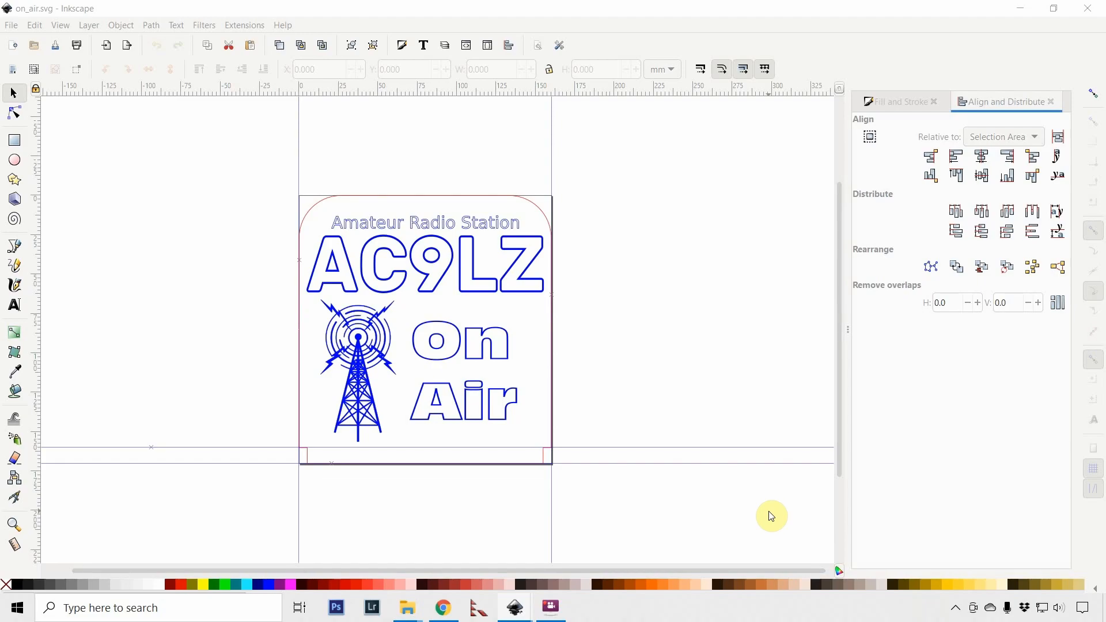
mouse_move(651, 345)
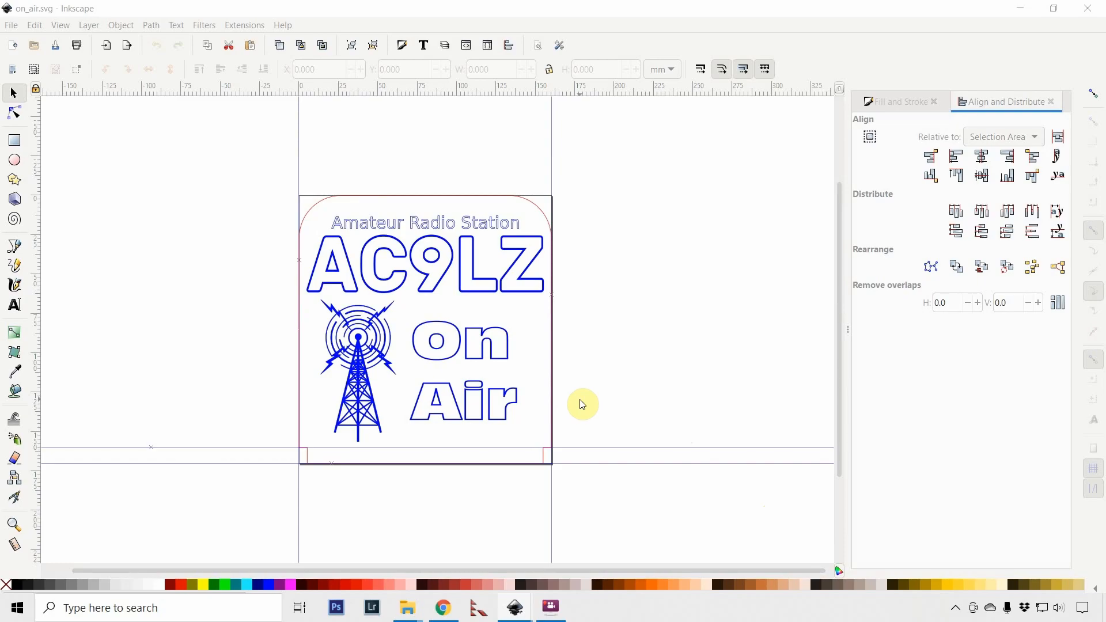
mouse_move(314, 215)
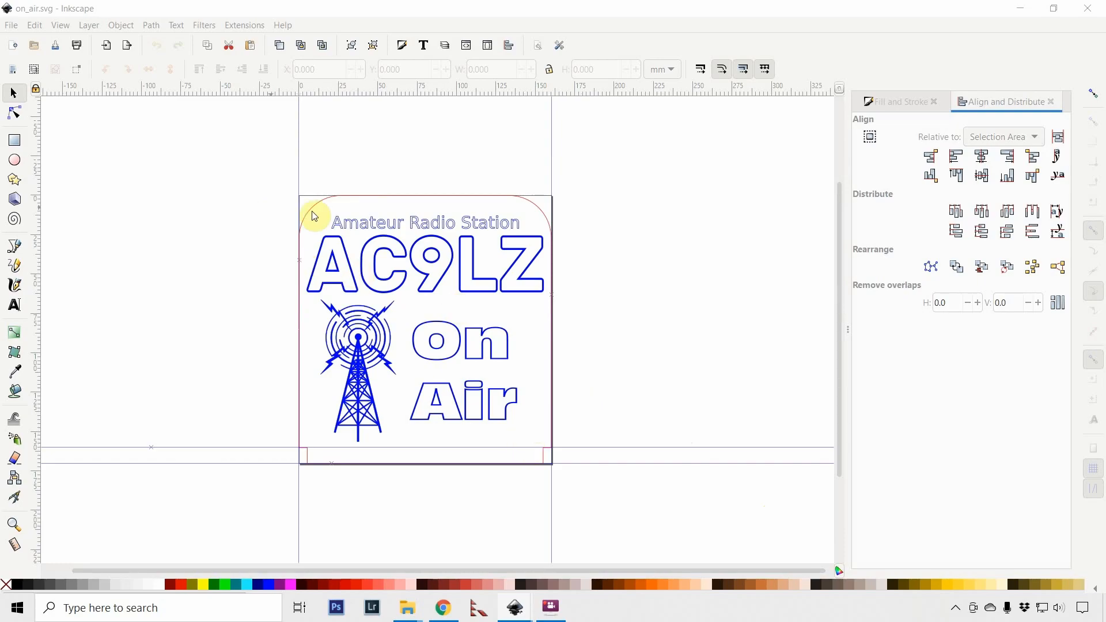
mouse_move(489, 242)
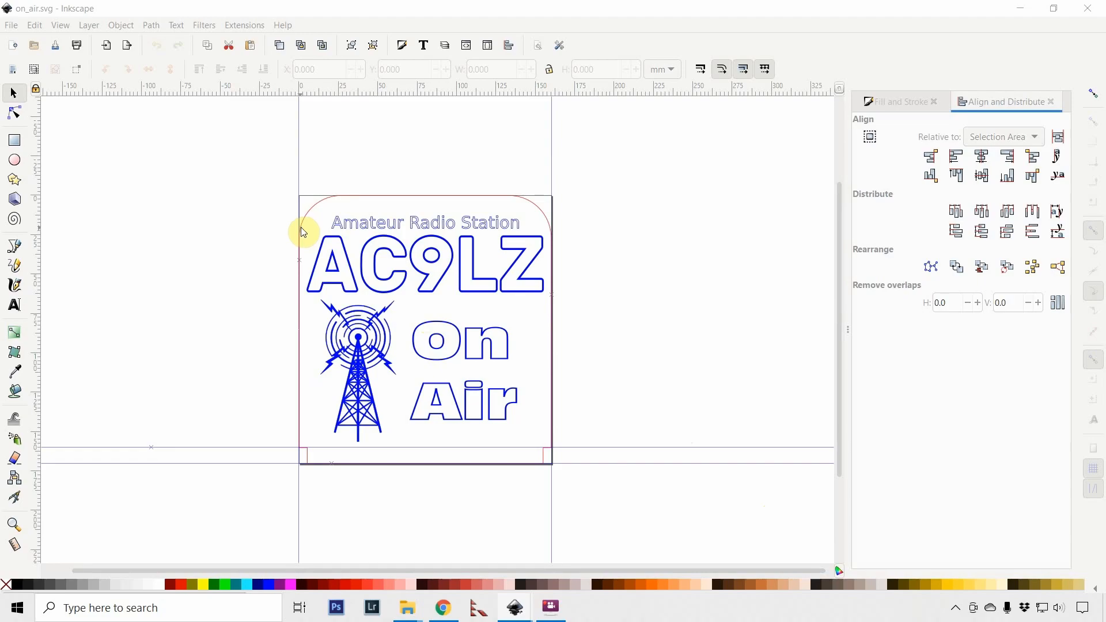
mouse_move(534, 206)
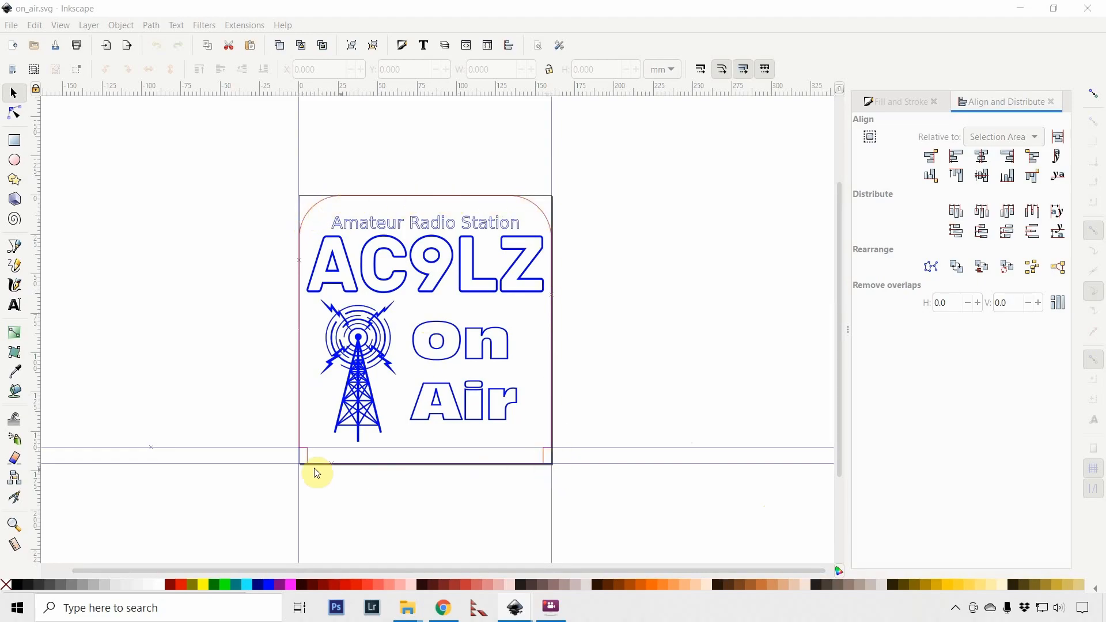
mouse_move(299, 234)
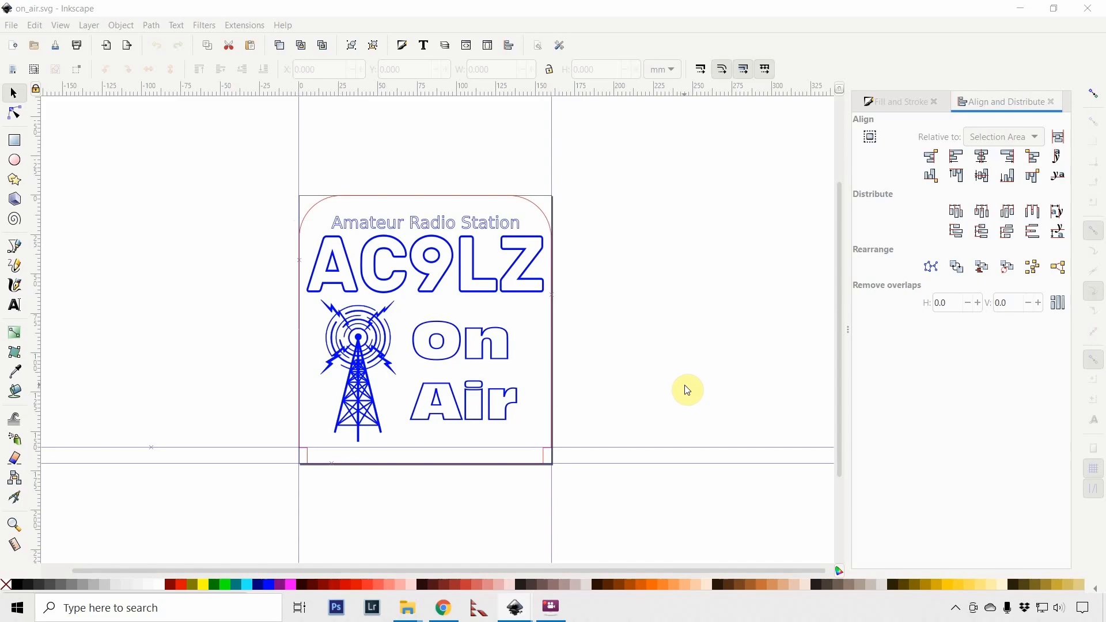
mouse_move(685, 325)
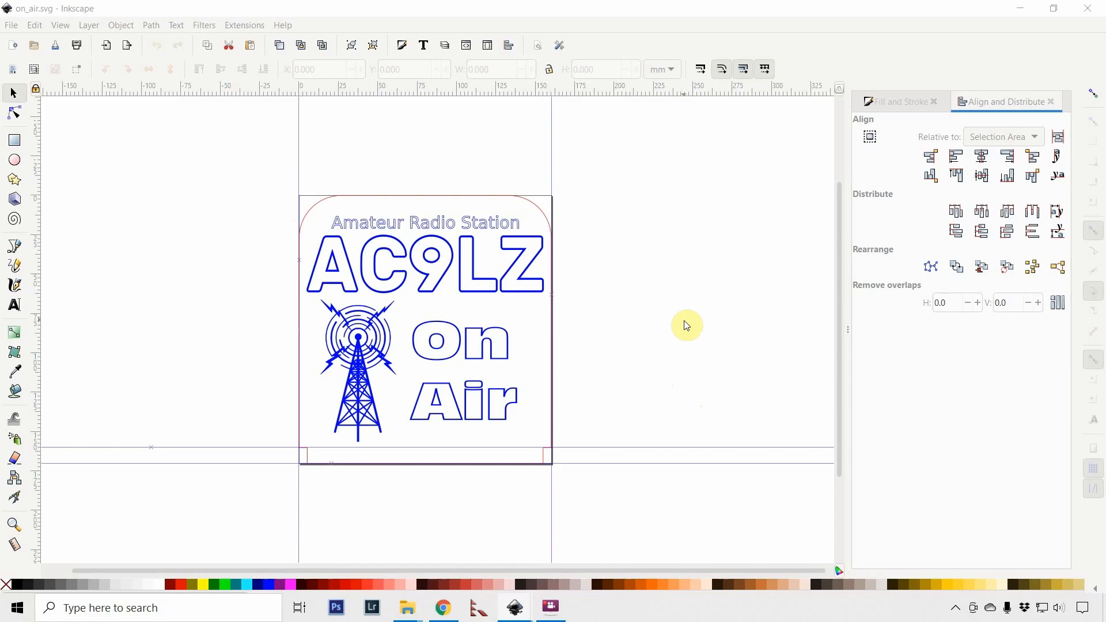
mouse_move(324, 316)
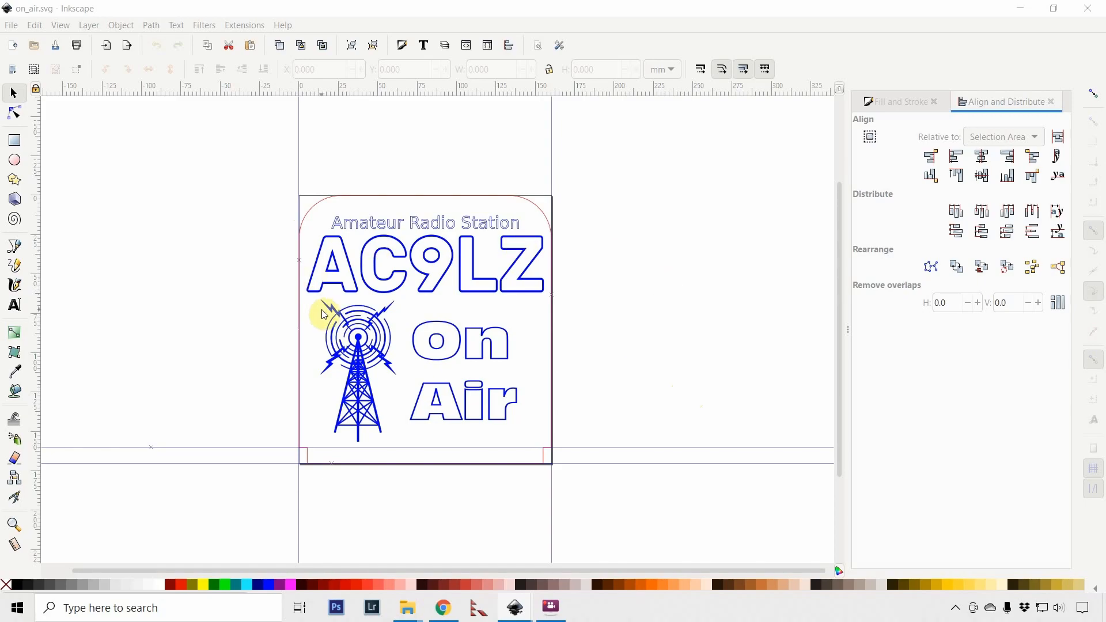
mouse_move(653, 394)
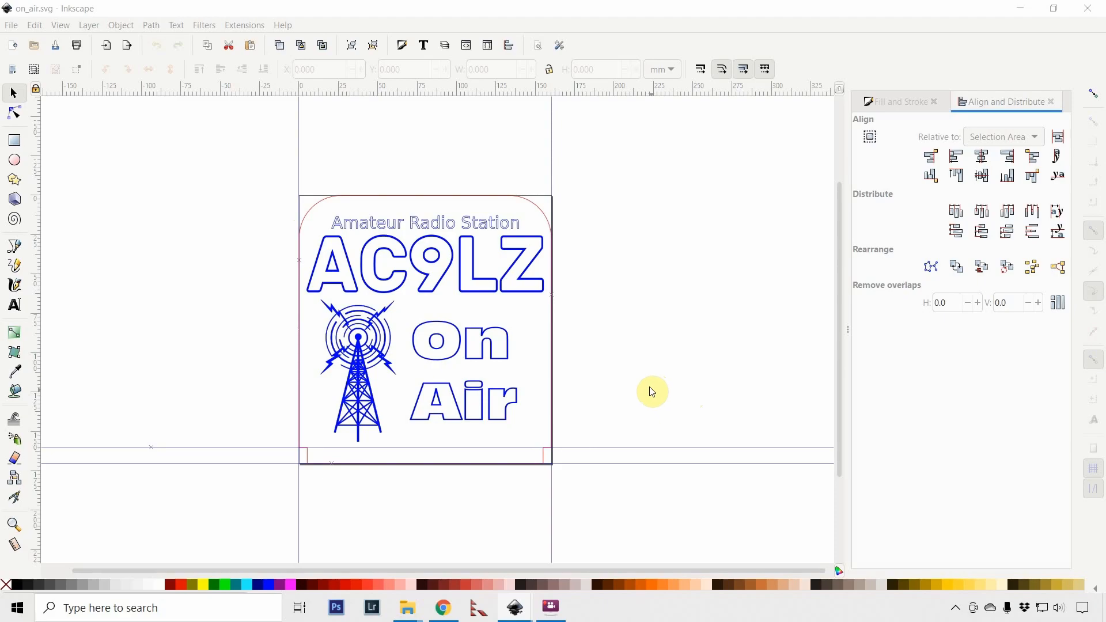
Step: Select the On Air lettering, then open led_sign_template.svg with its blank outline
click(452, 353)
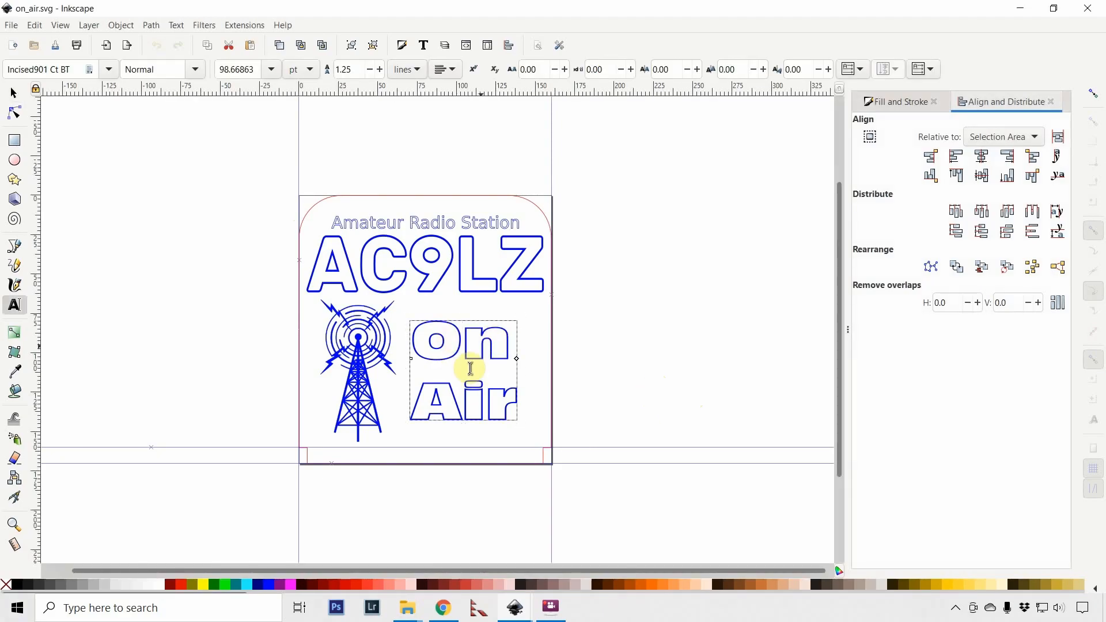
text(s)
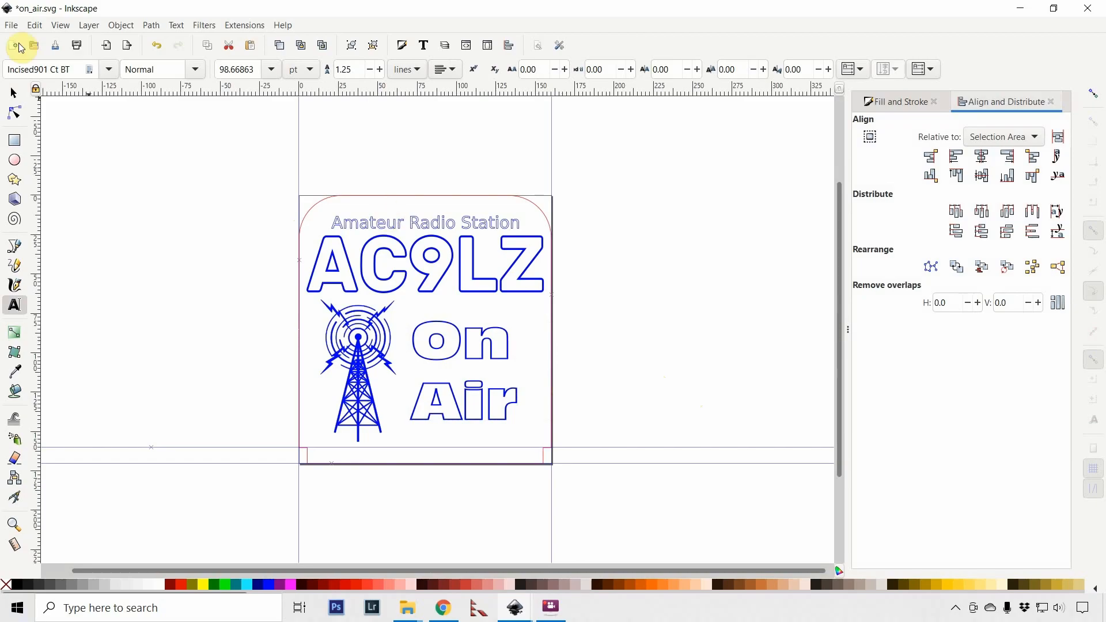
click(10, 25)
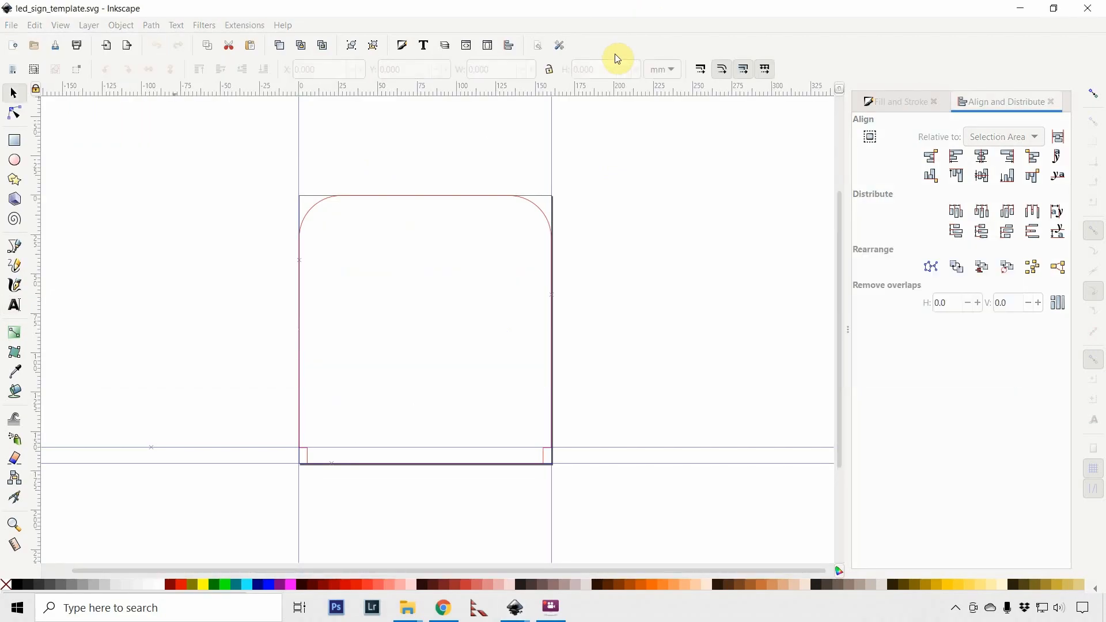
mouse_move(480, 345)
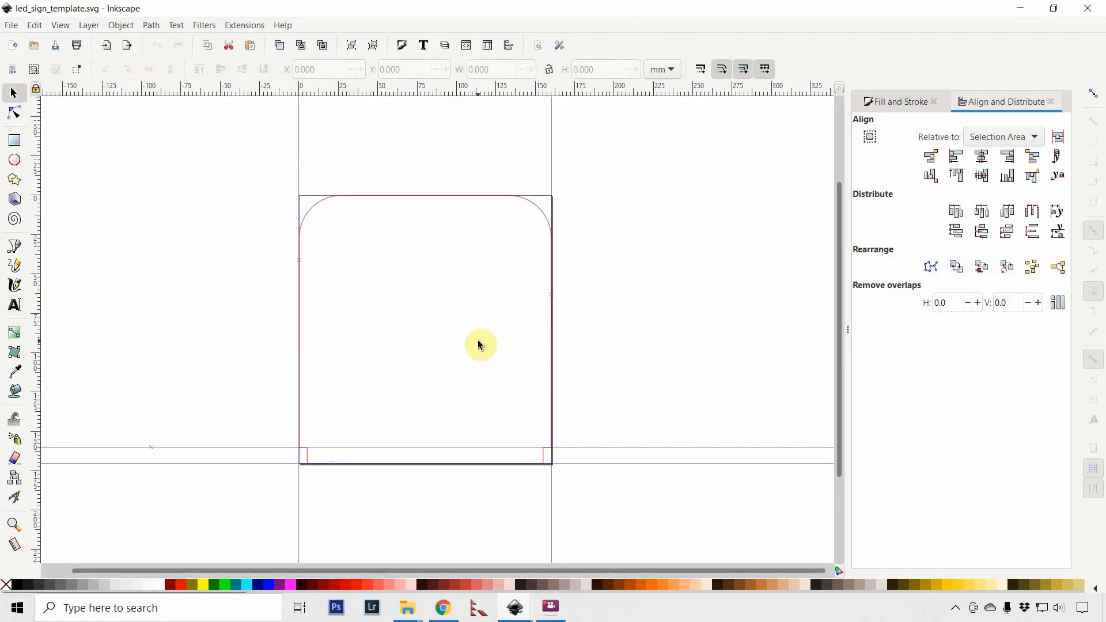
mouse_move(392, 240)
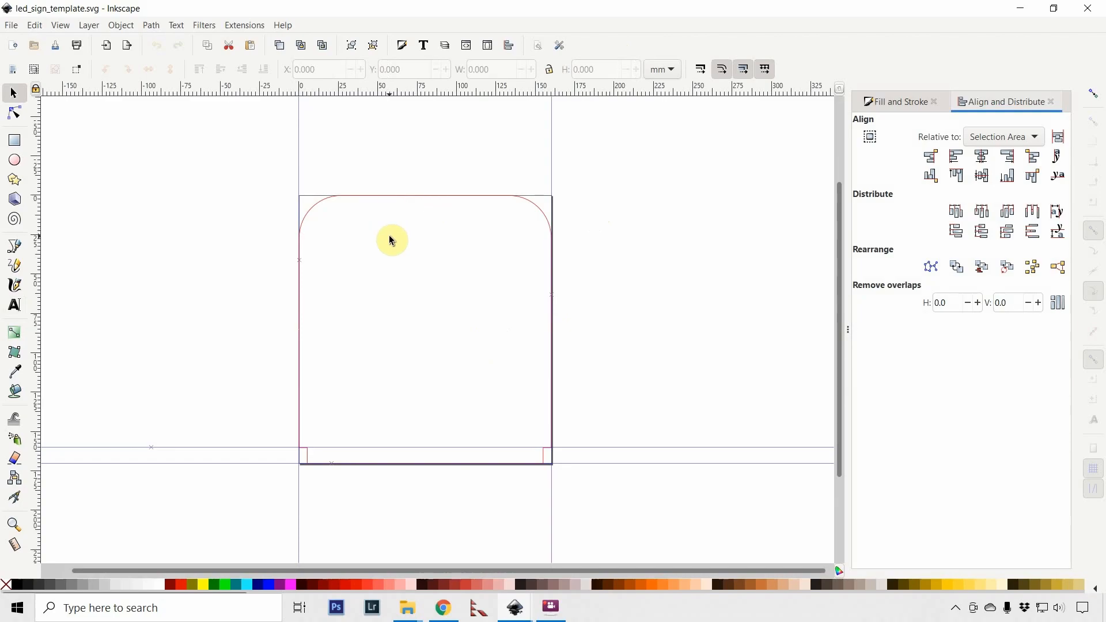
mouse_move(390, 245)
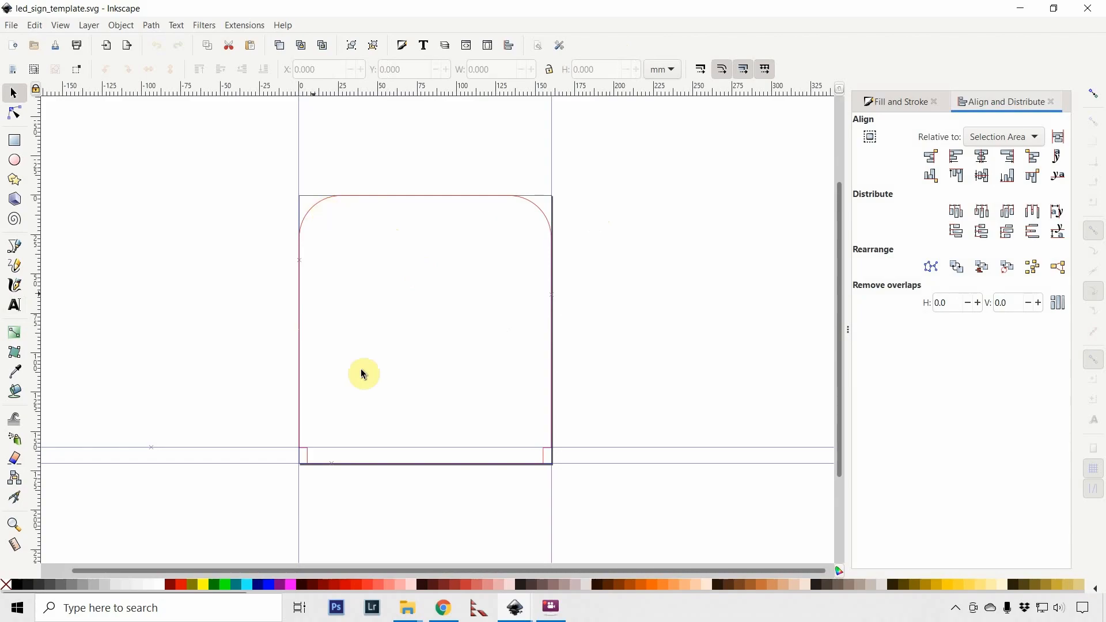
mouse_move(377, 305)
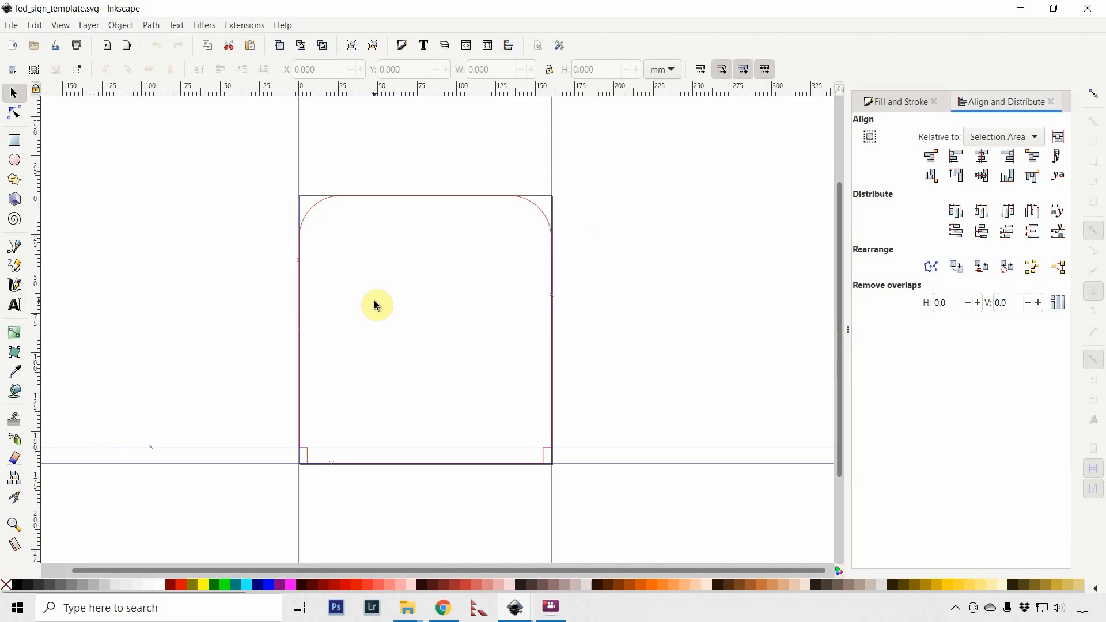
mouse_move(1071, 21)
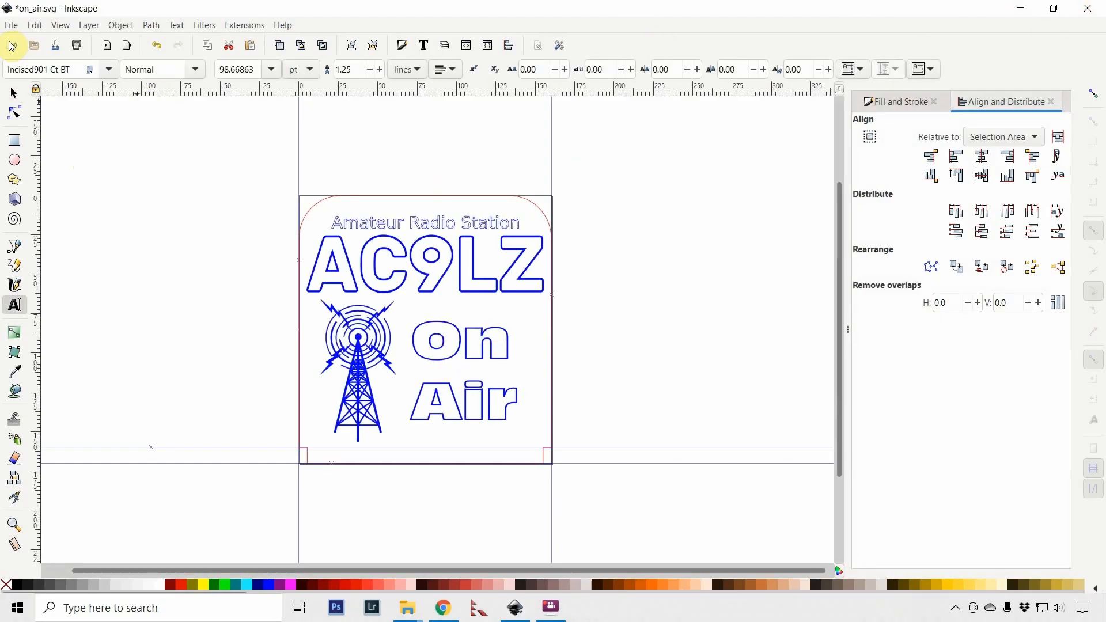
Step: Open top.svg from the call_sign_box folder
click(10, 25)
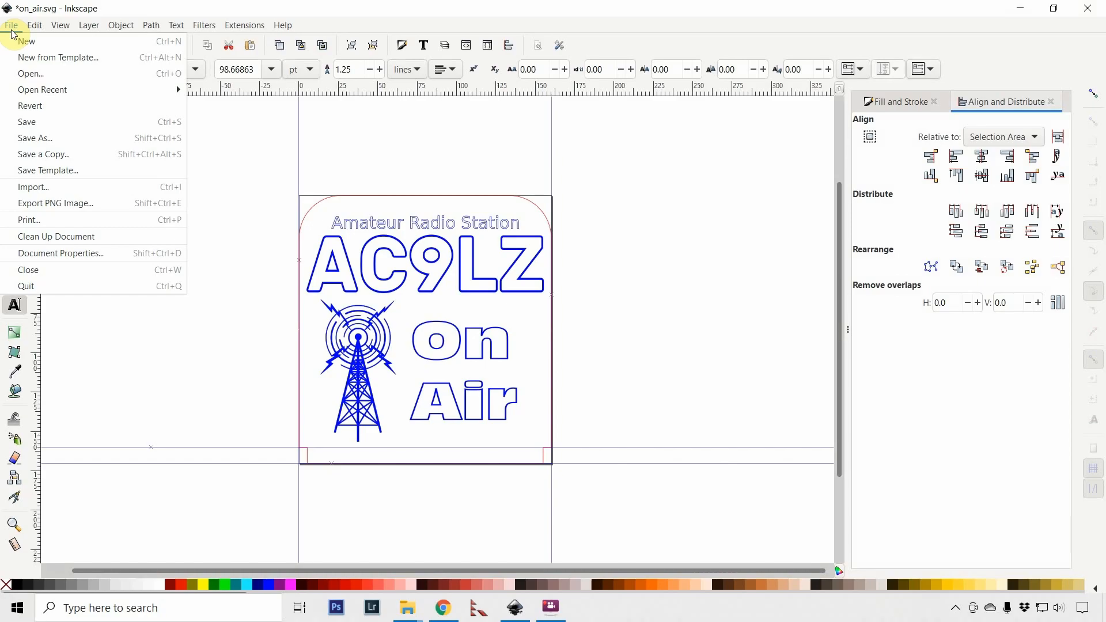
mouse_move(29, 73)
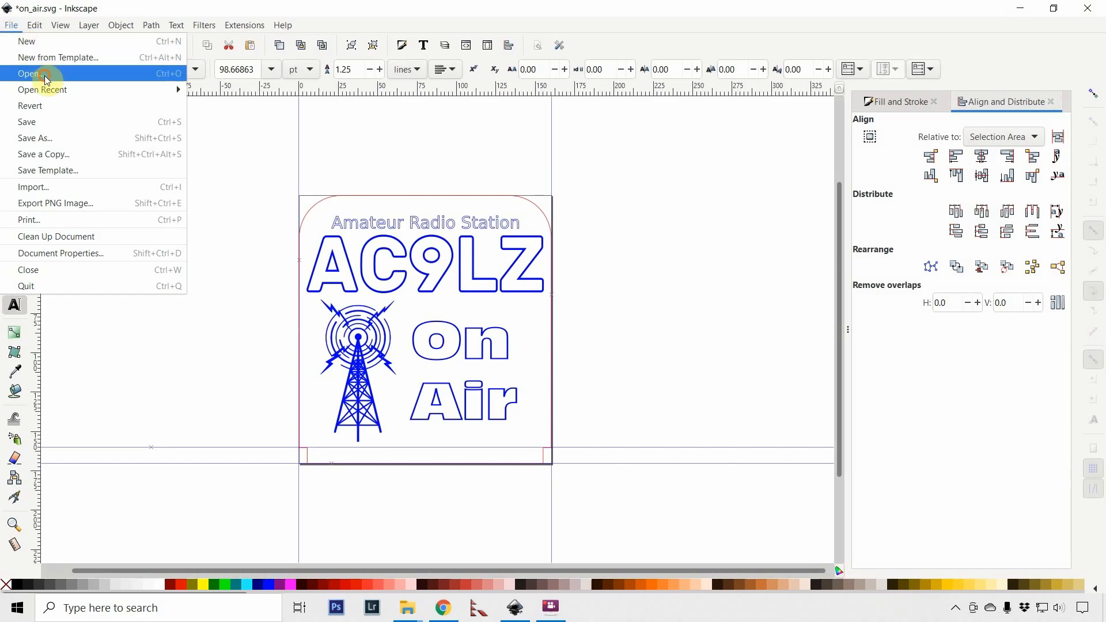
click(30, 73)
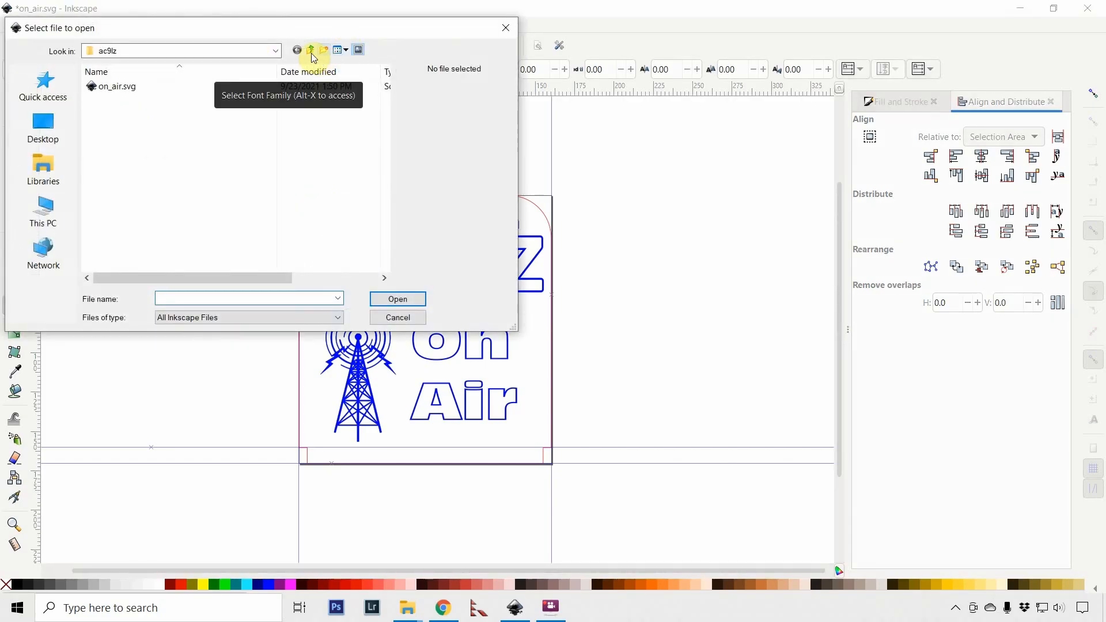
click(310, 50)
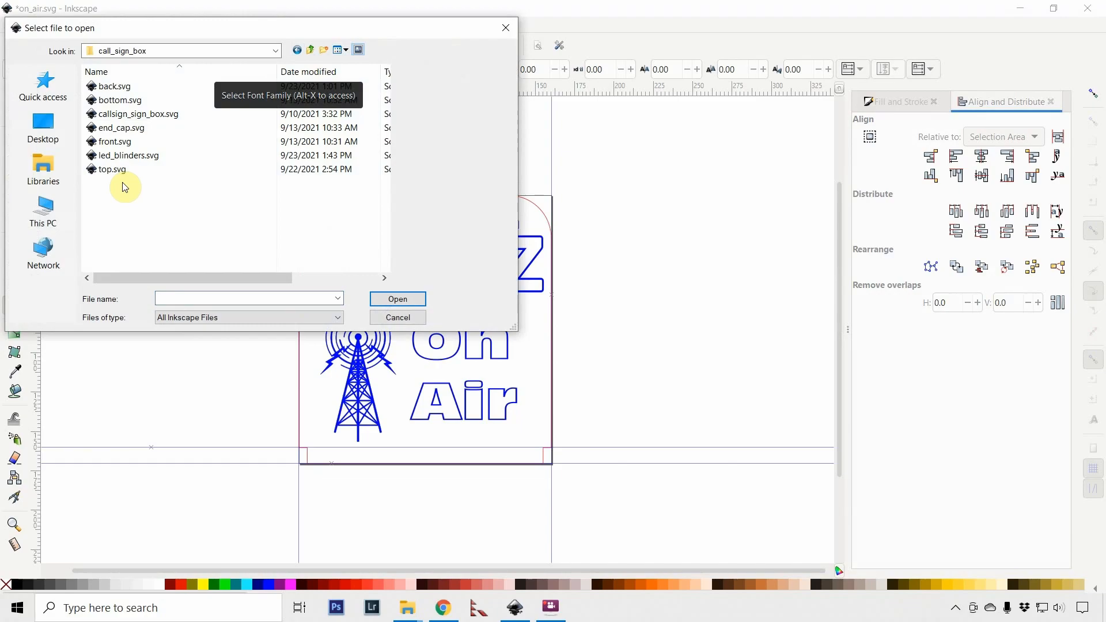
click(111, 170)
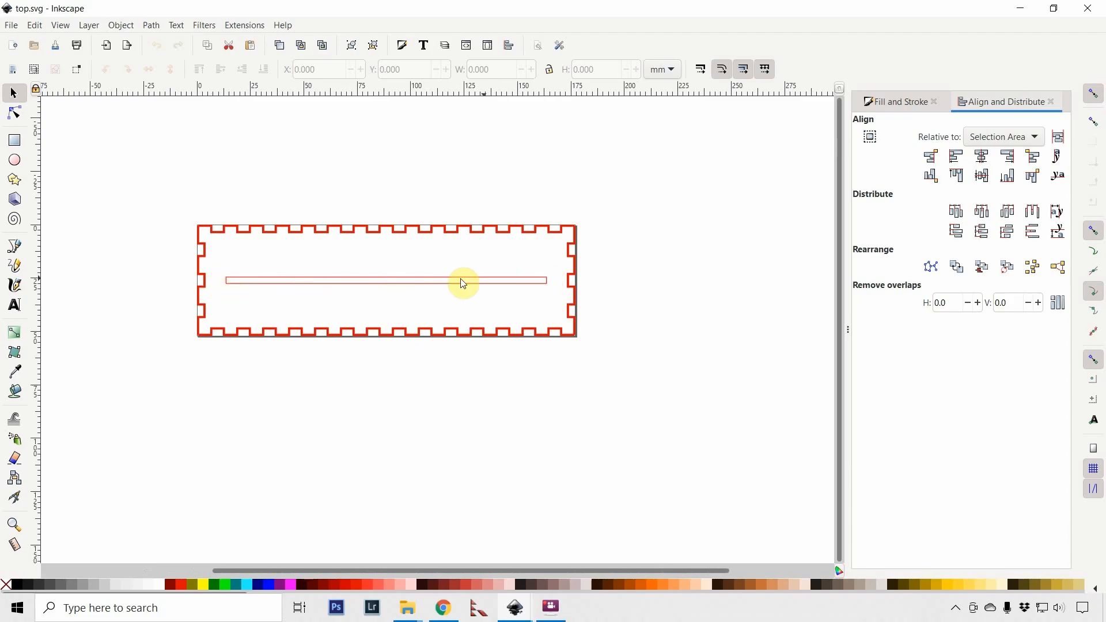
mouse_move(254, 283)
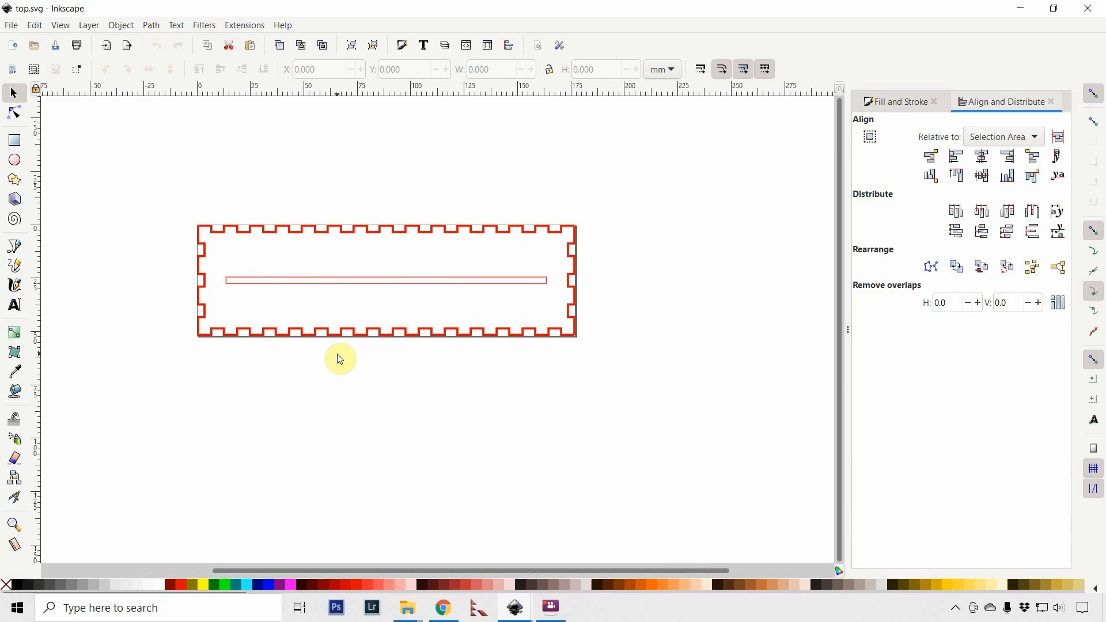
mouse_move(327, 257)
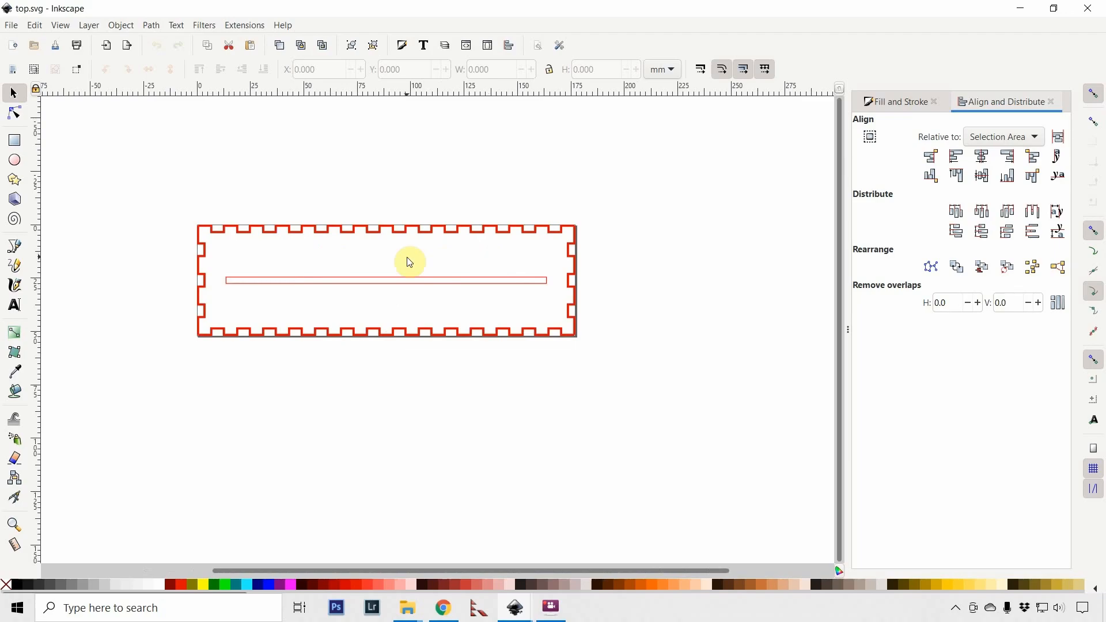
mouse_move(192, 240)
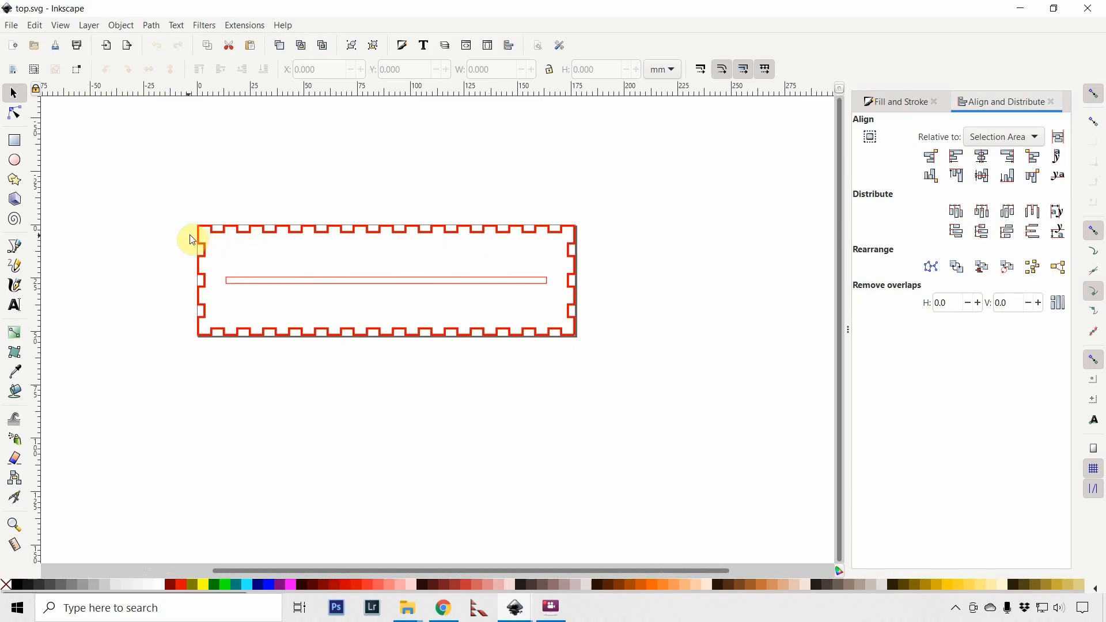
mouse_move(277, 228)
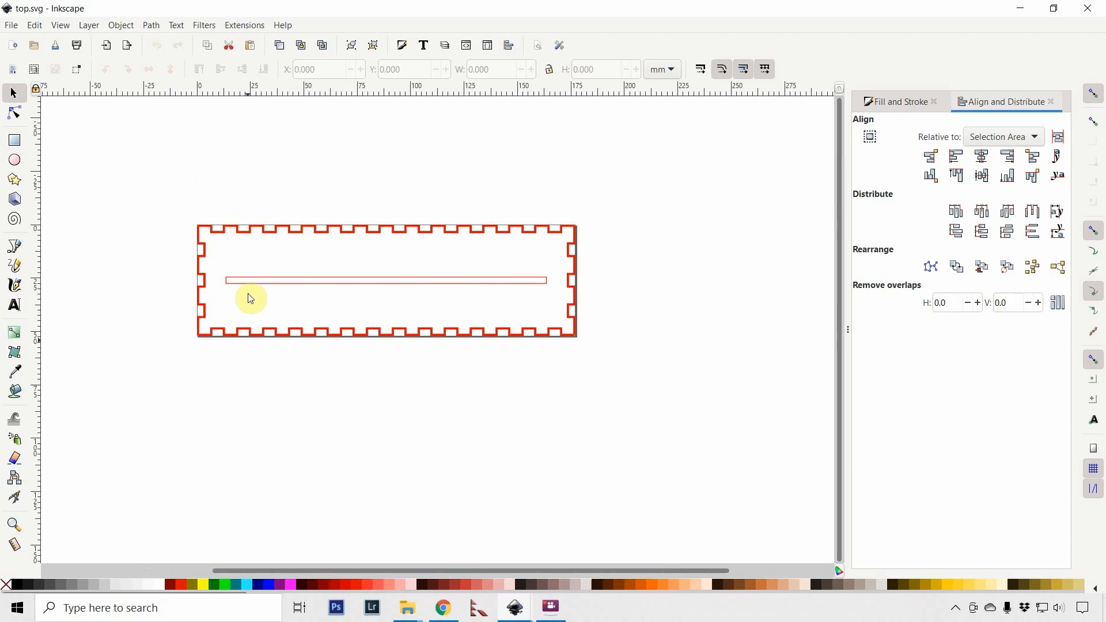
Step: Review the top panel's long slot, then bring up the File menu
click(11, 24)
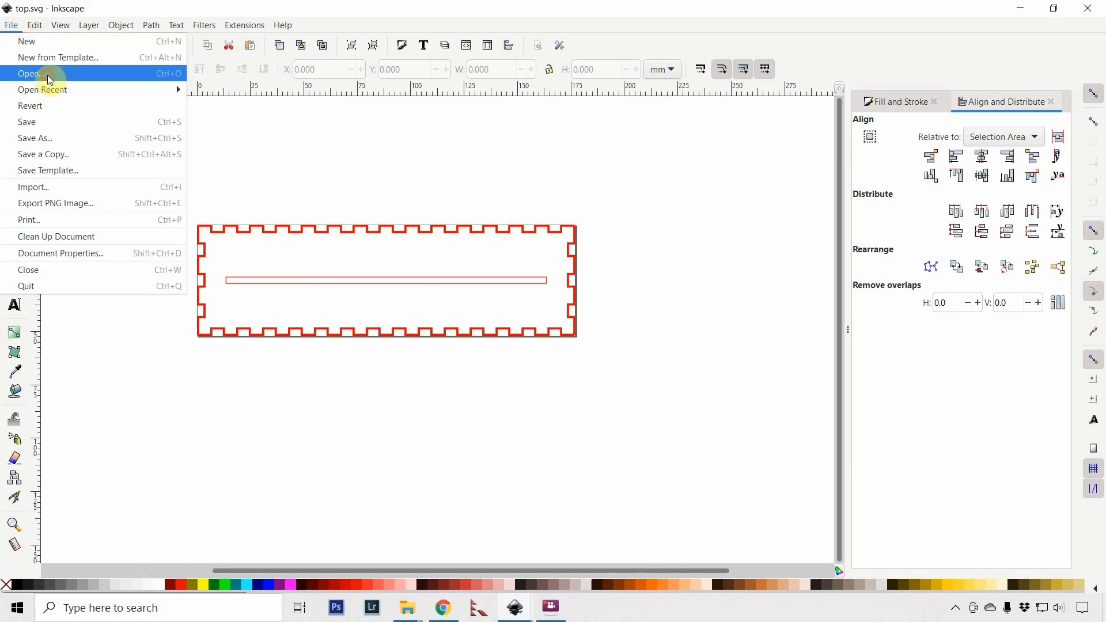
Step: Open back.svg, then open the end cap panel file
click(28, 73)
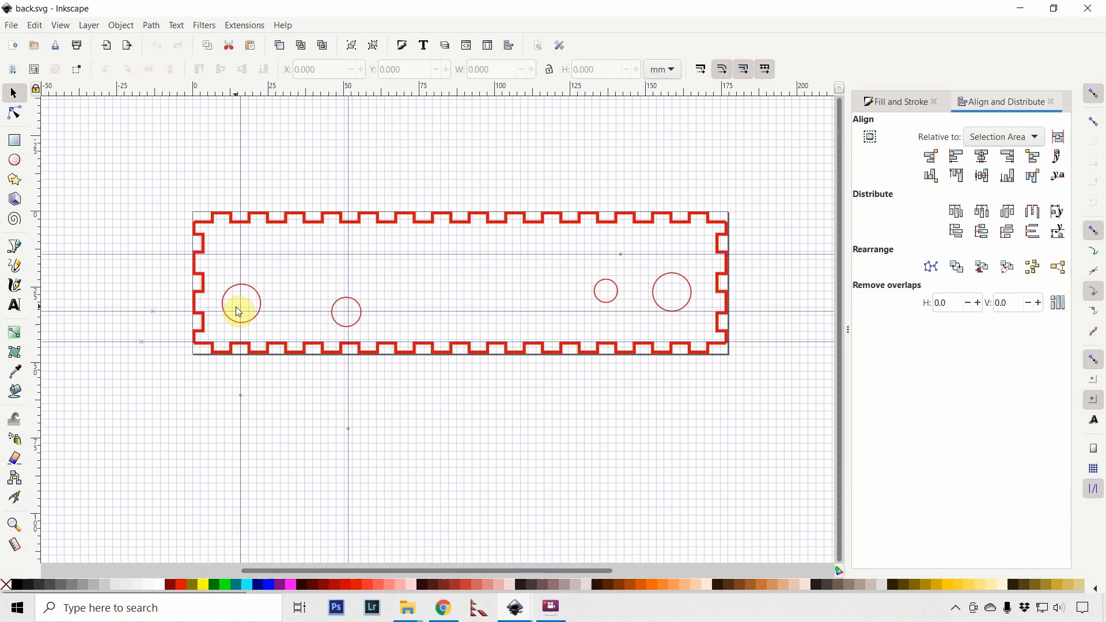
click(11, 25)
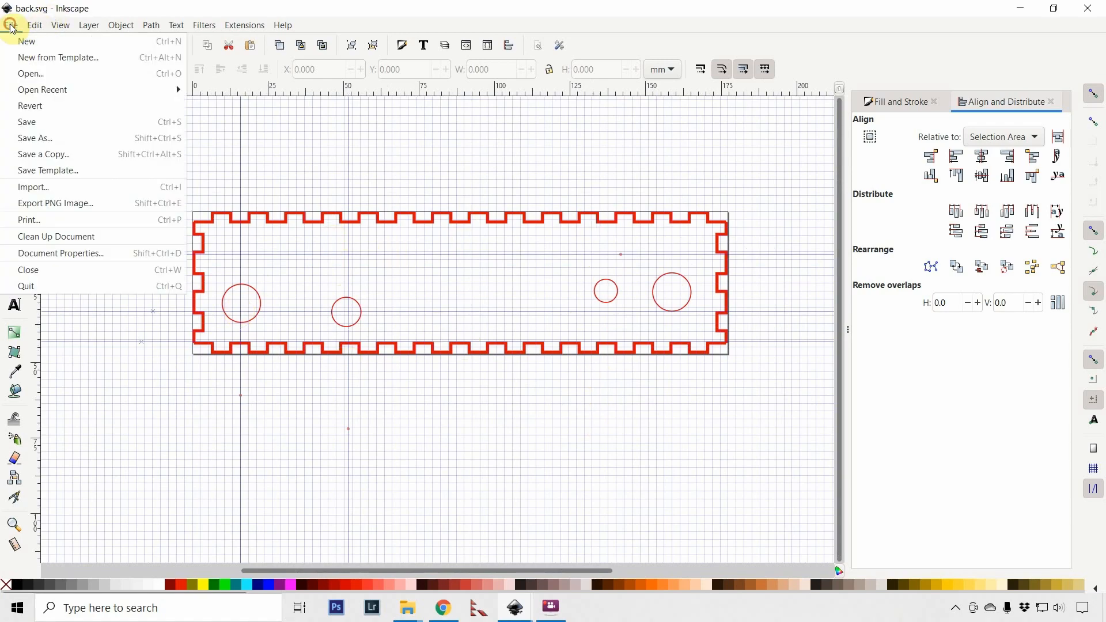
mouse_move(67, 73)
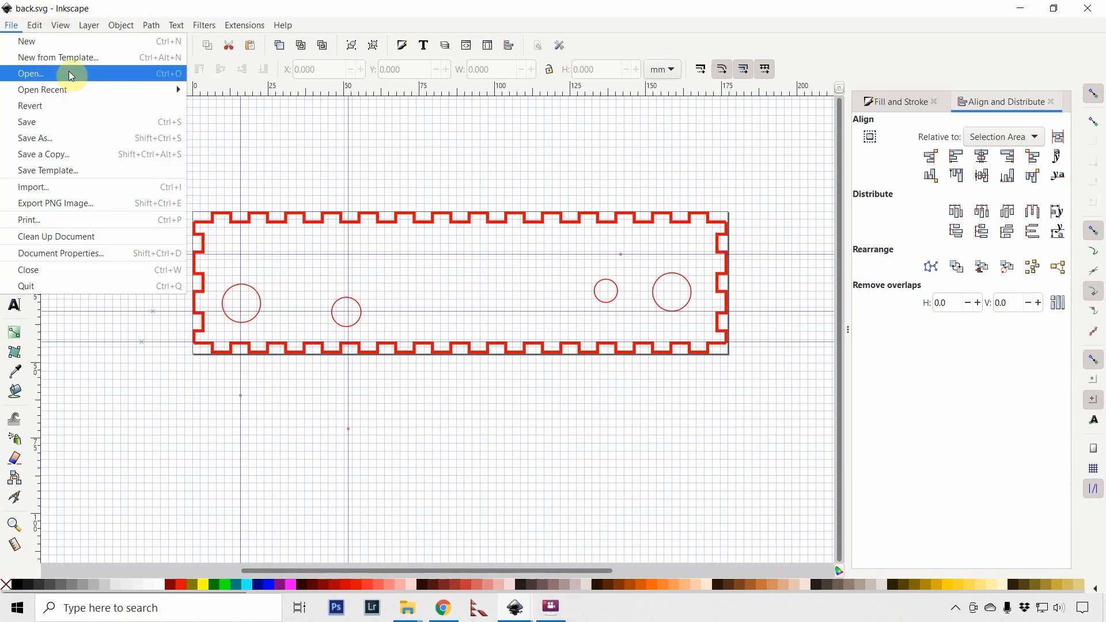
click(29, 73)
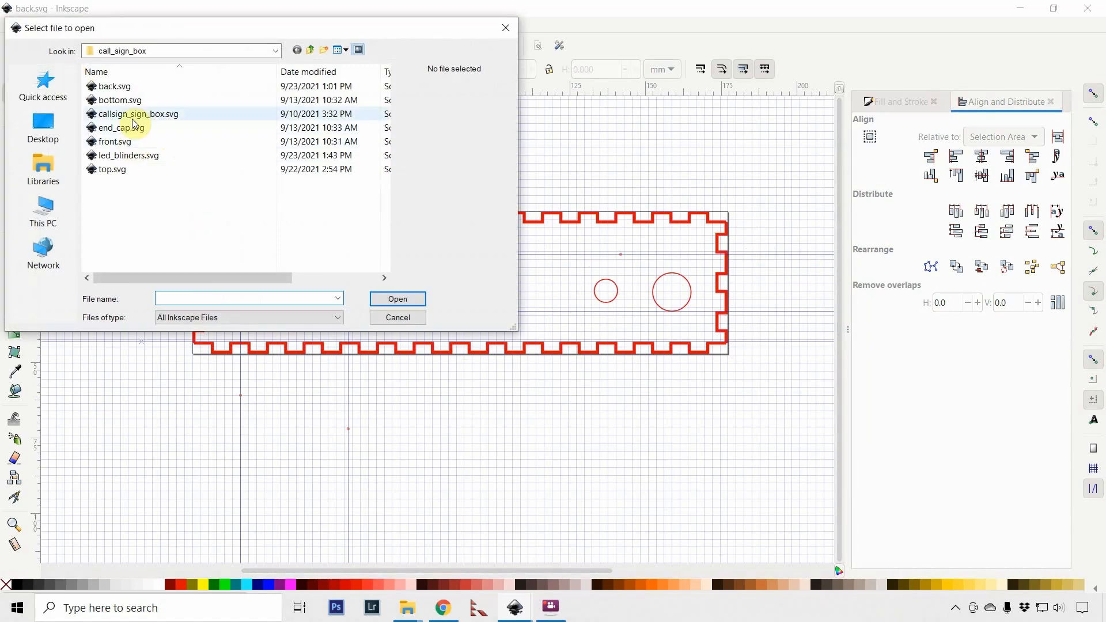
click(397, 318)
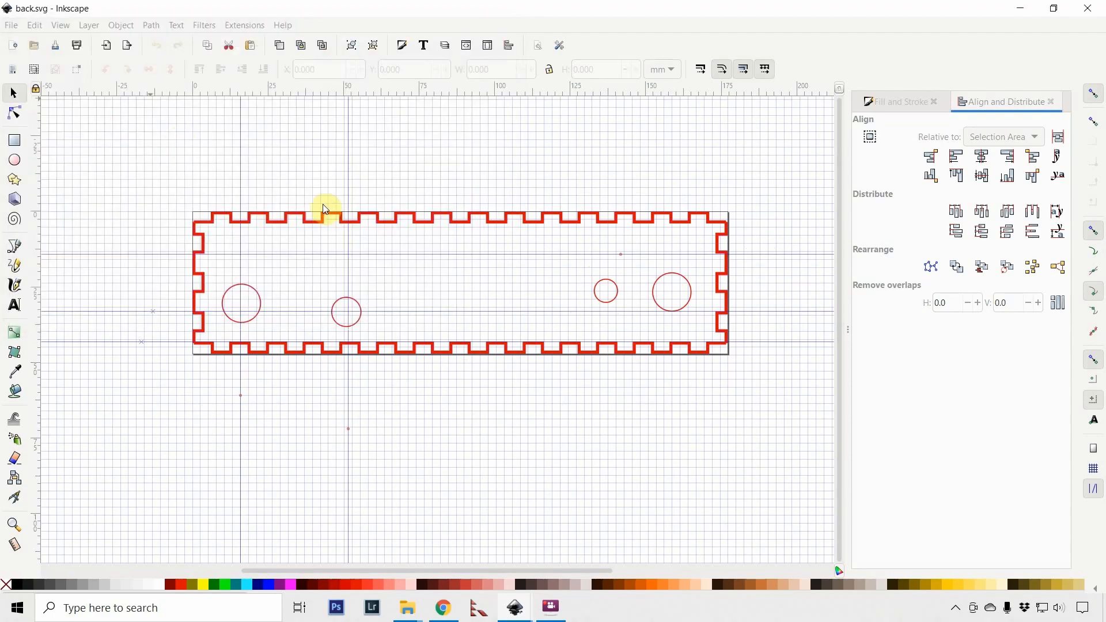
mouse_move(346, 282)
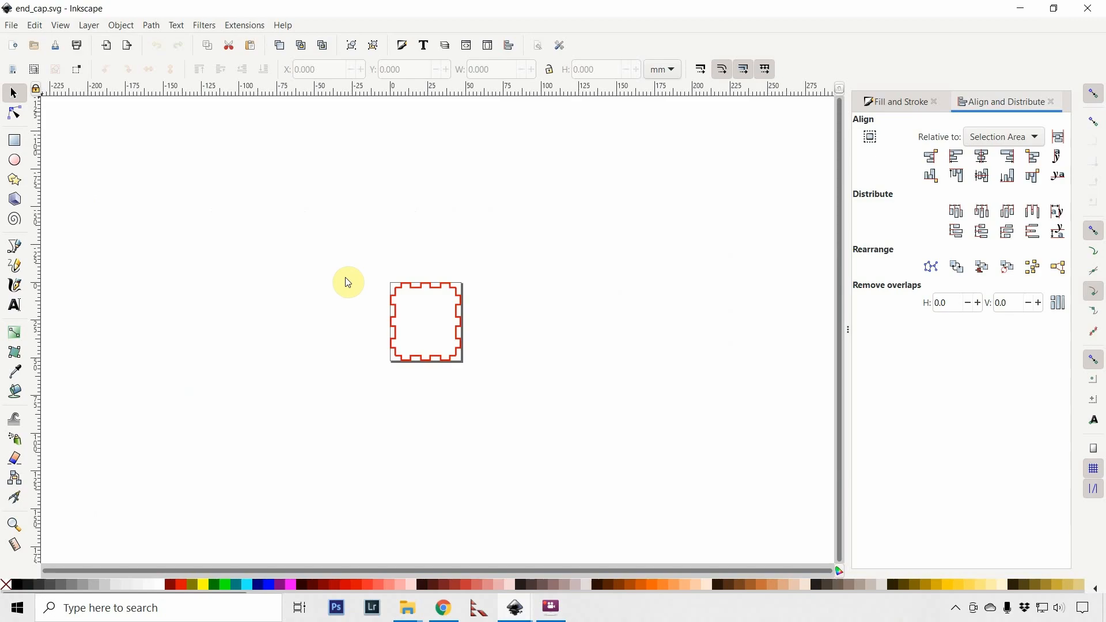
mouse_move(443, 333)
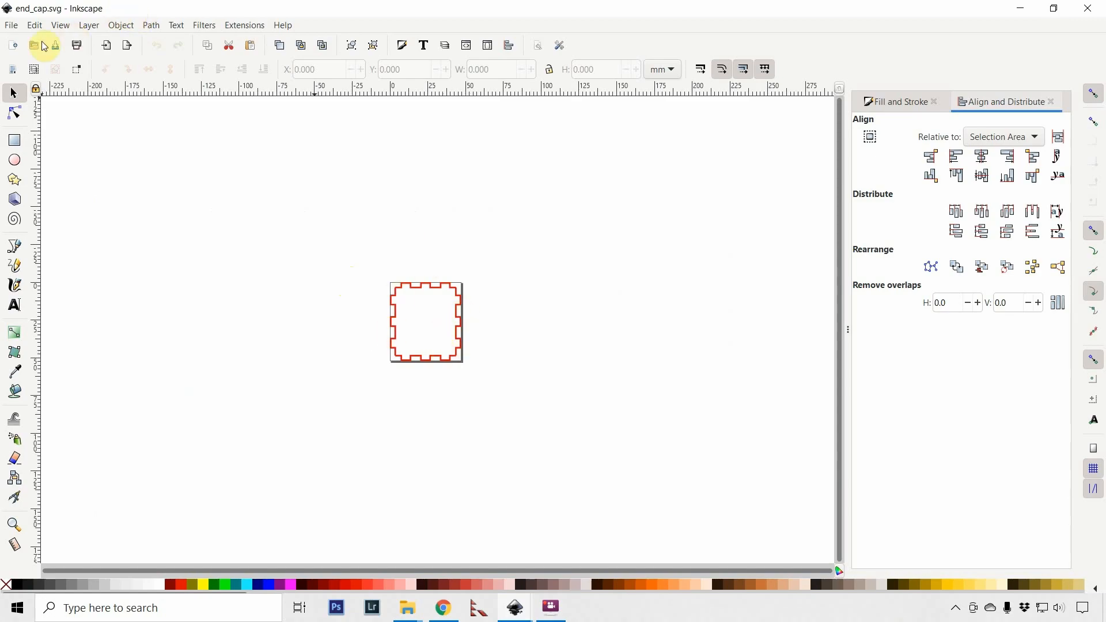
Step: After viewing end_cap.svg, reopen top.svg from call_sign_box
click(11, 24)
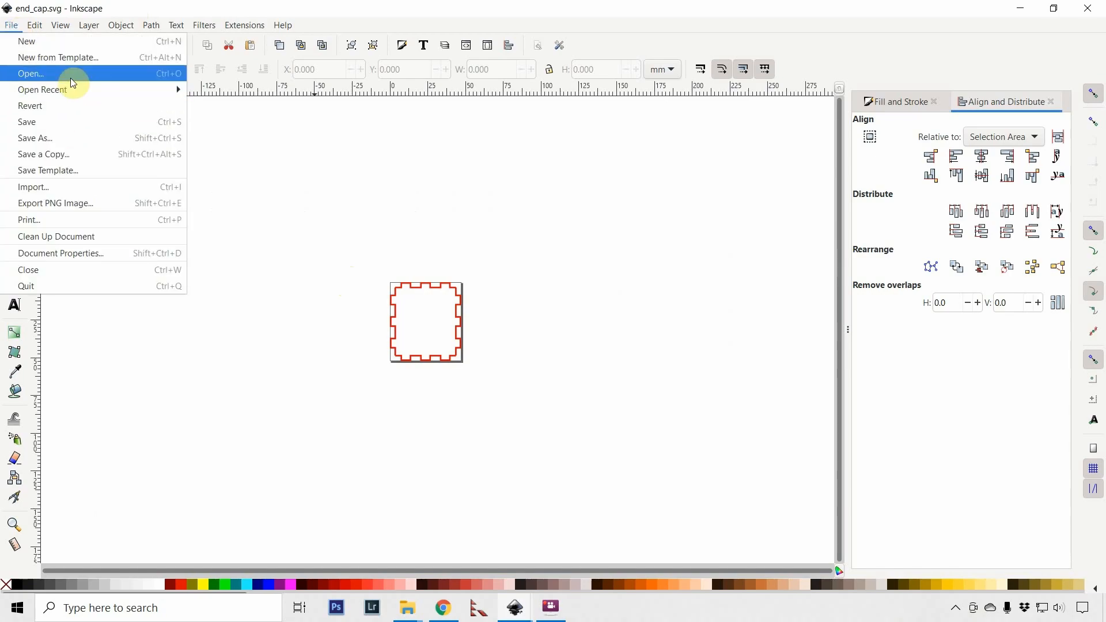
click(31, 74)
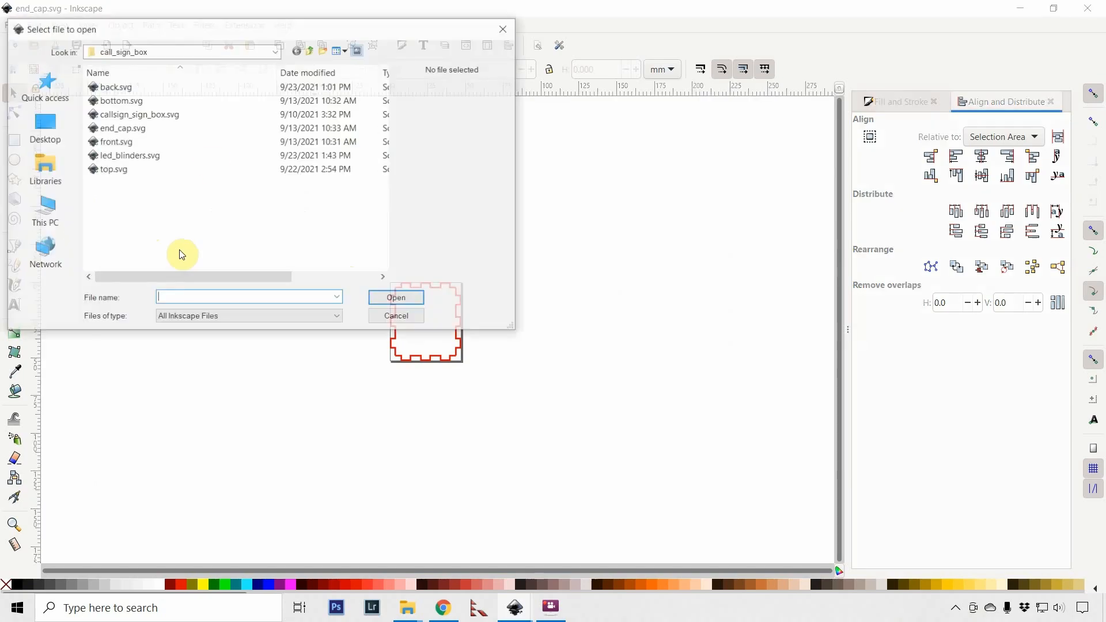
click(395, 315)
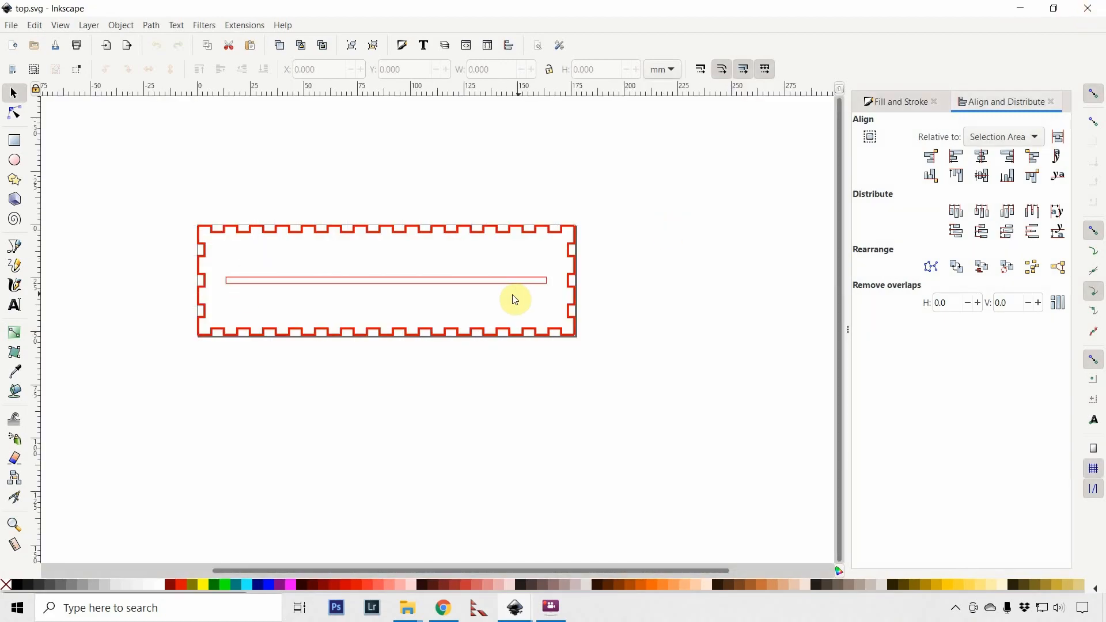
mouse_move(332, 268)
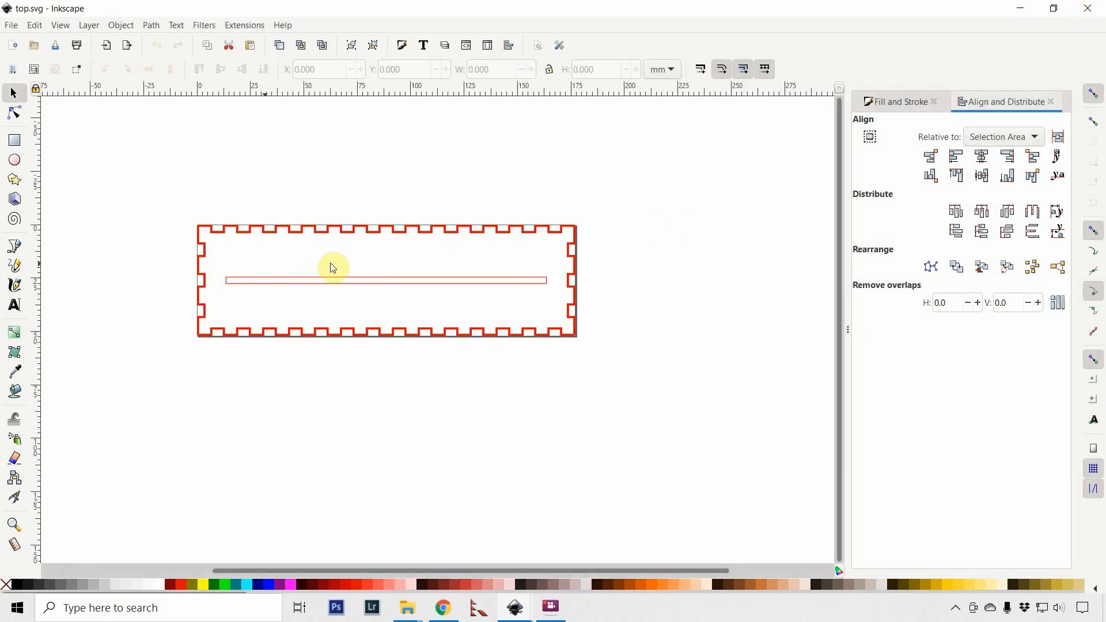
mouse_move(519, 270)
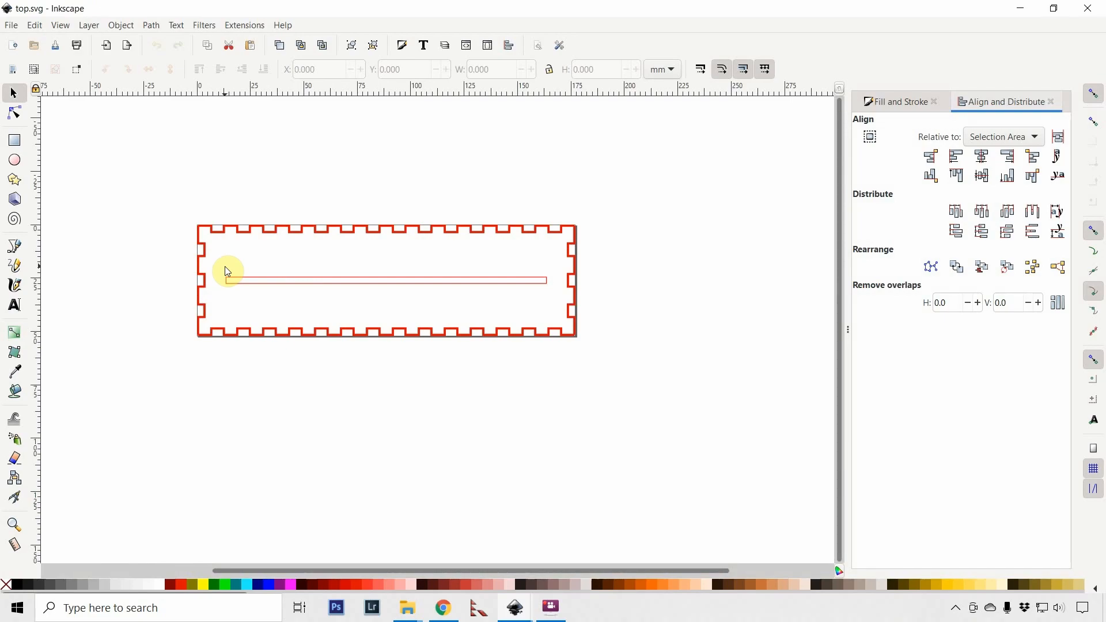
mouse_move(468, 276)
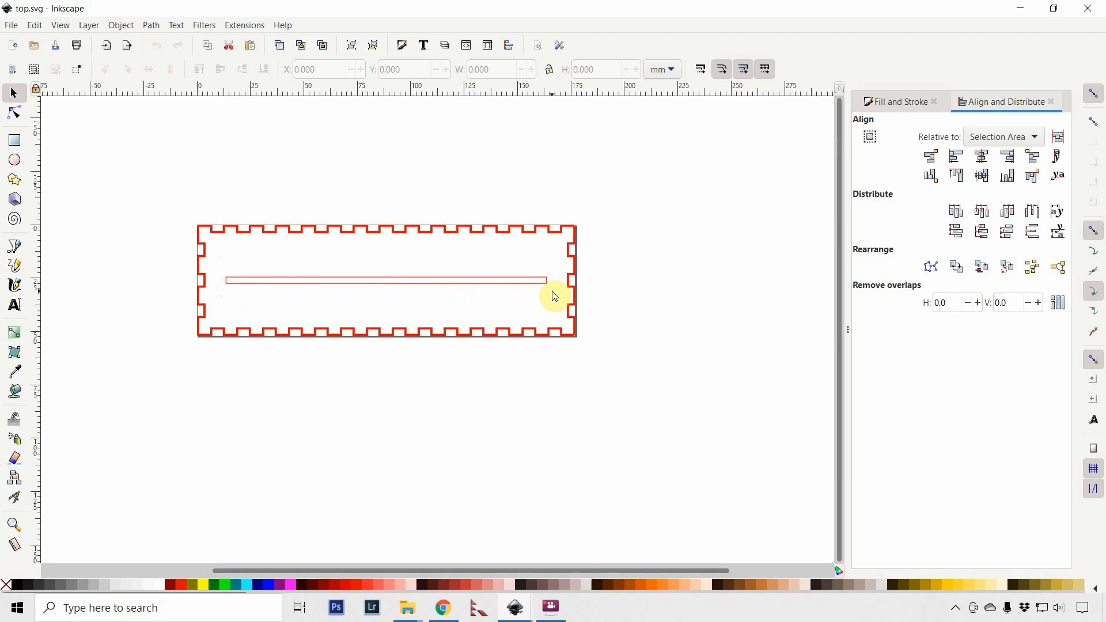
mouse_move(487, 315)
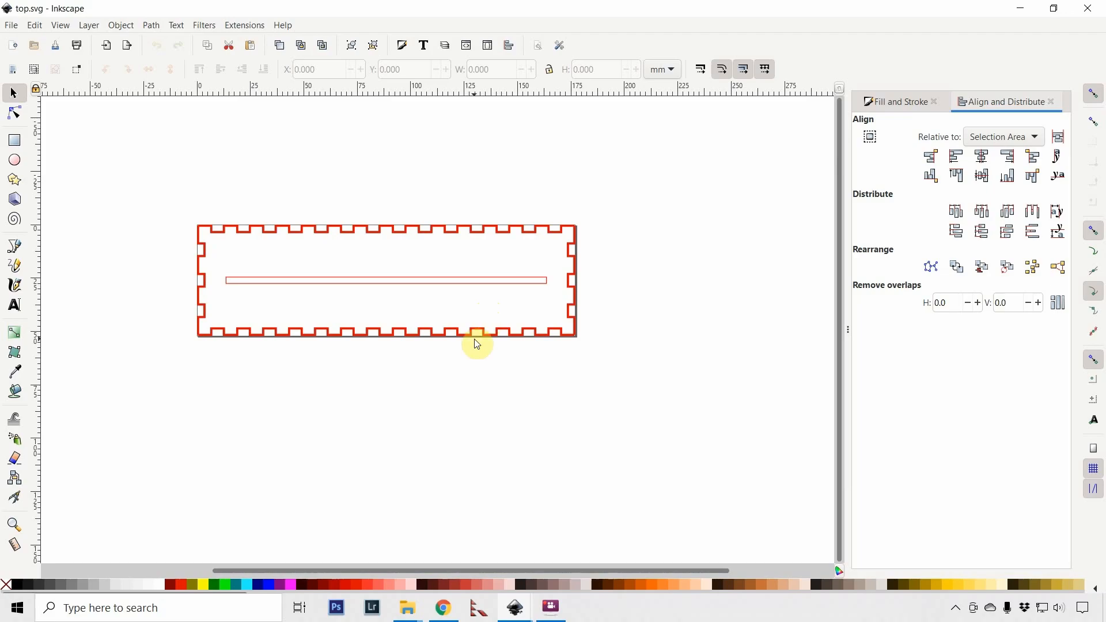
mouse_move(477, 348)
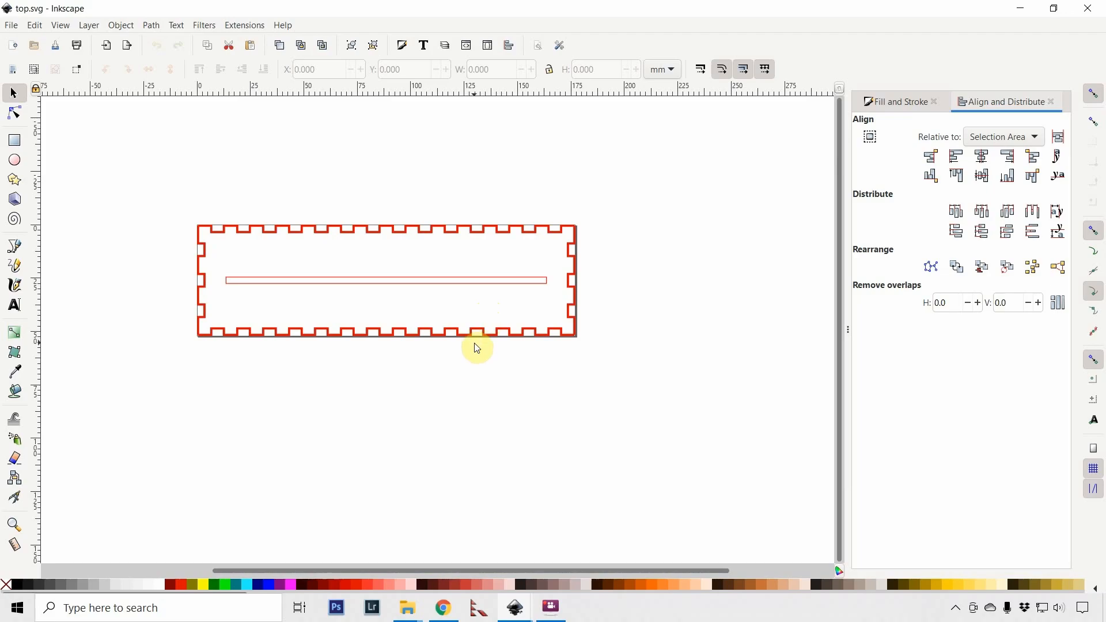